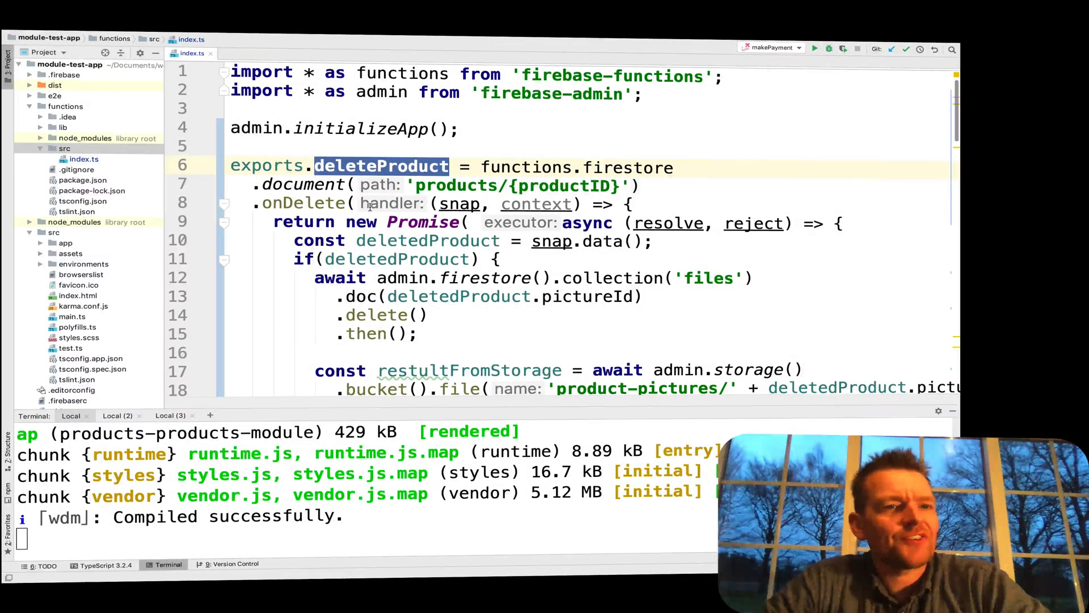
Create delete-products-function.ts in functions/src and add it to Git
scroll("down", 3)
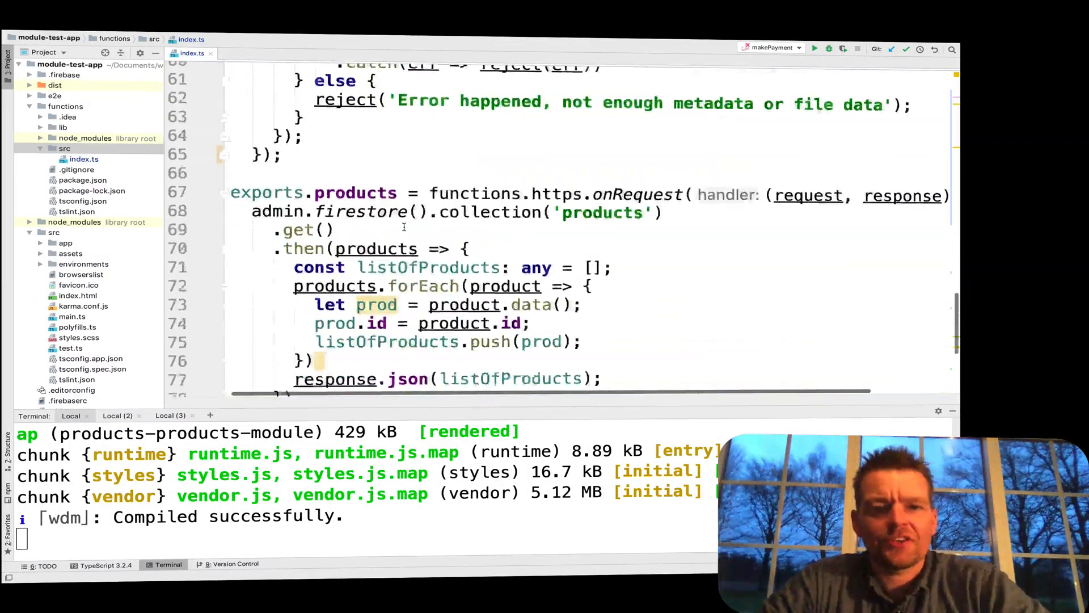
scroll("up", 3)
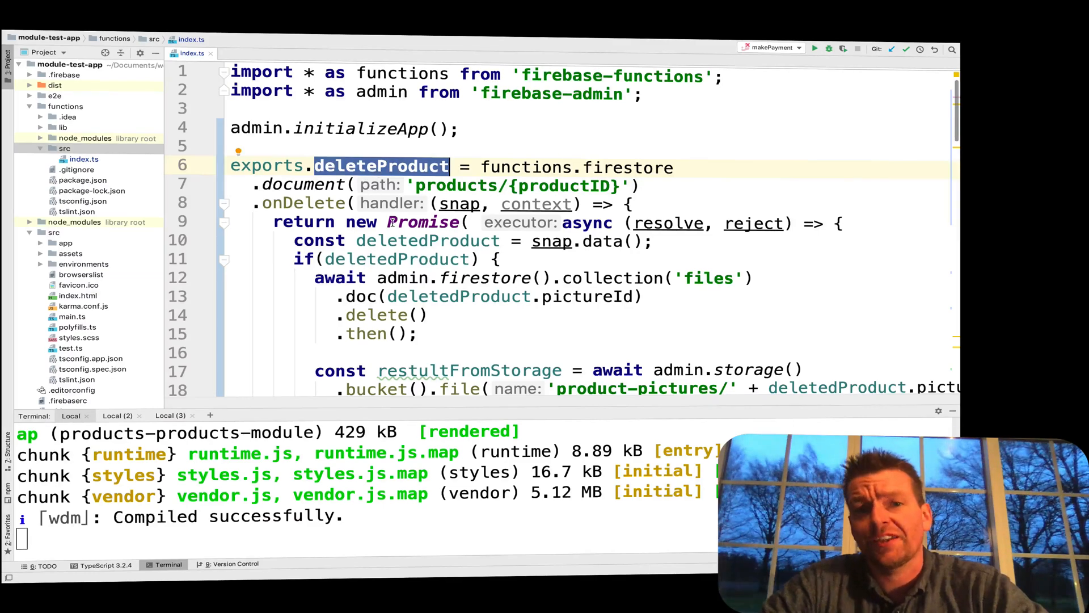
scroll("down", 3)
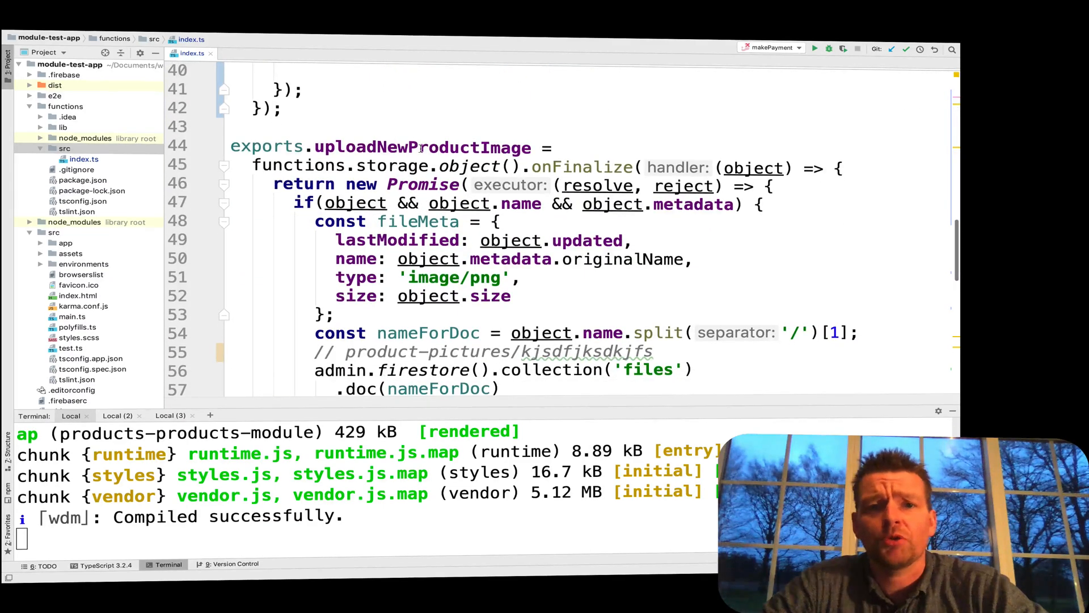
scroll("down", 3)
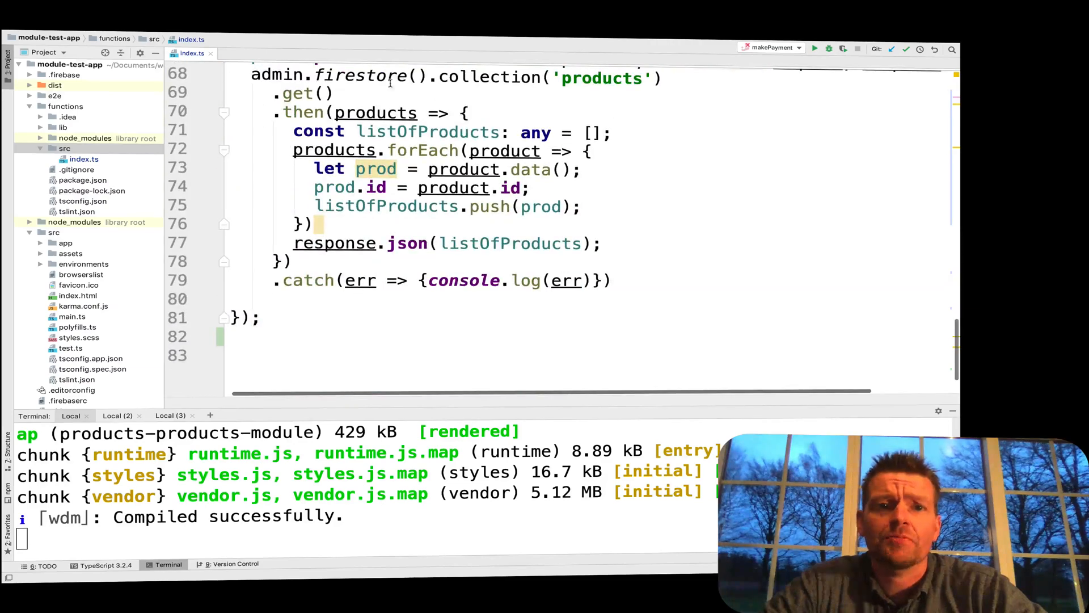
scroll("up", 3)
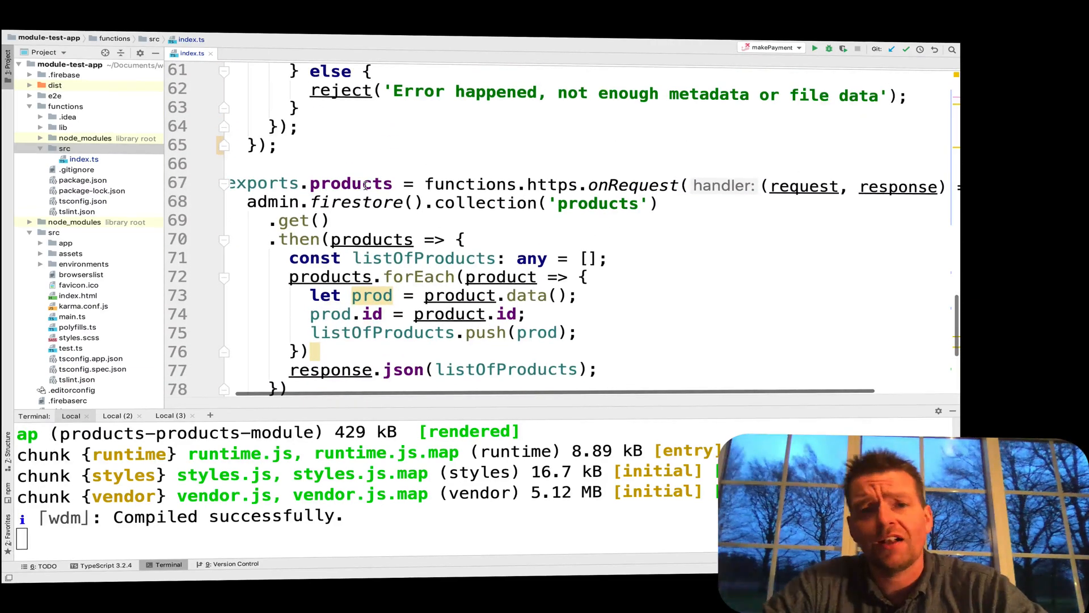
scroll("up", 3)
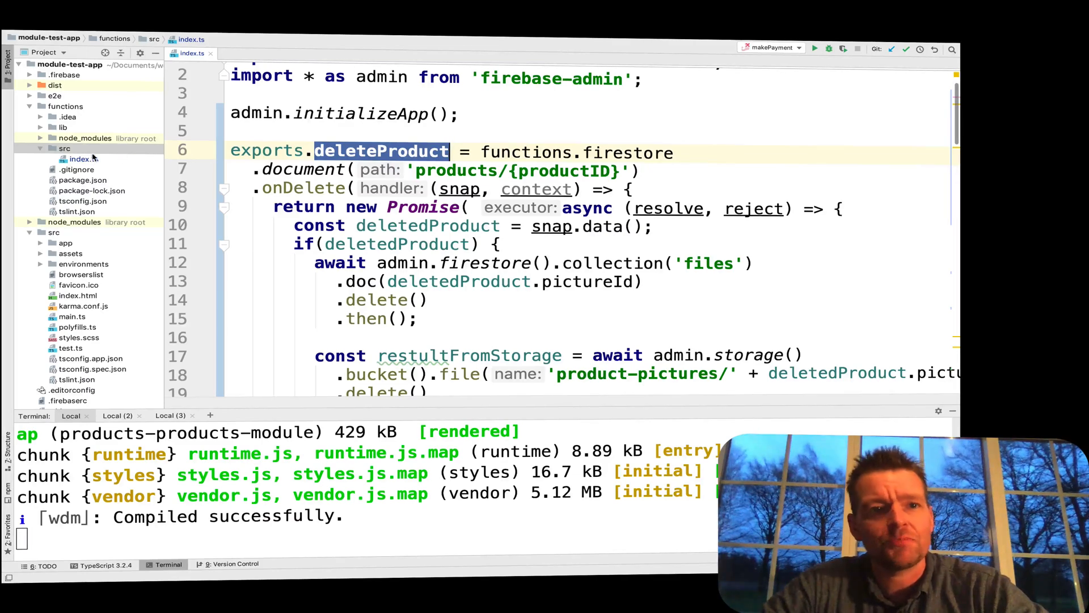
right_click(64, 148)
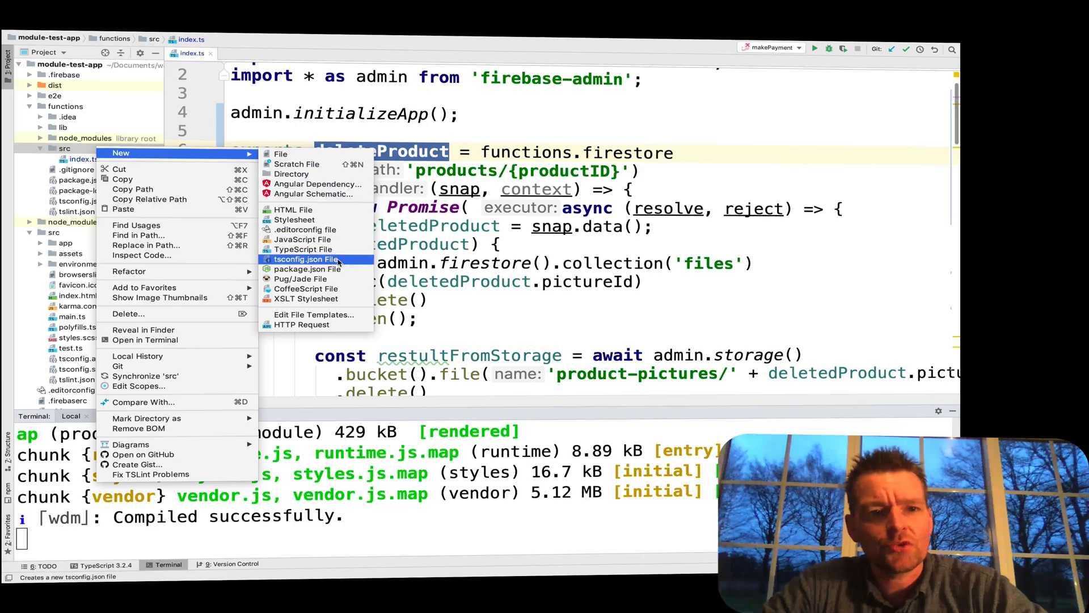
left_click(303, 249)
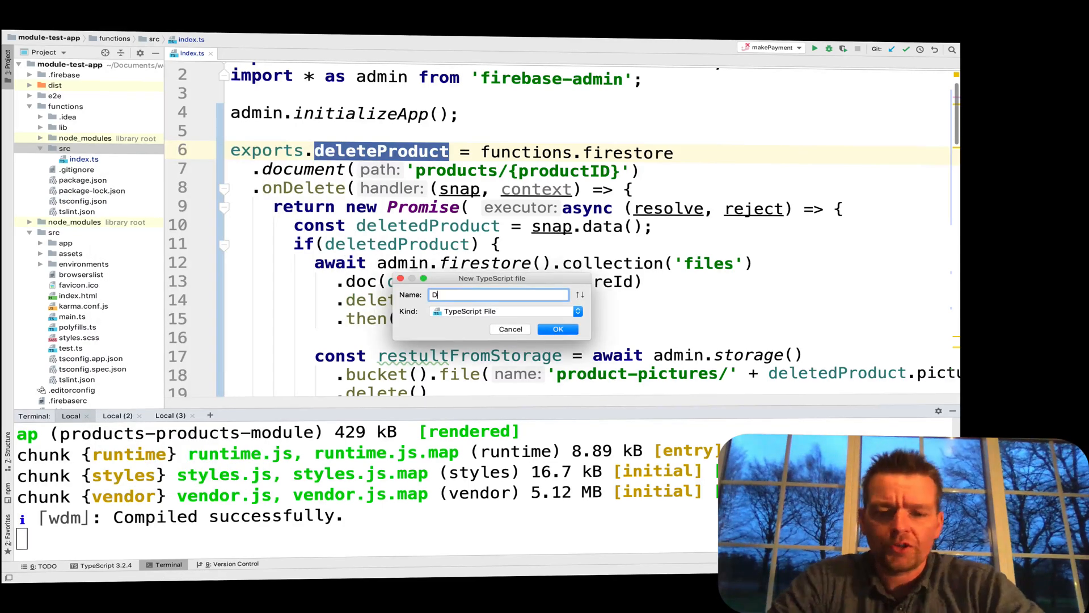
key("Backspace")
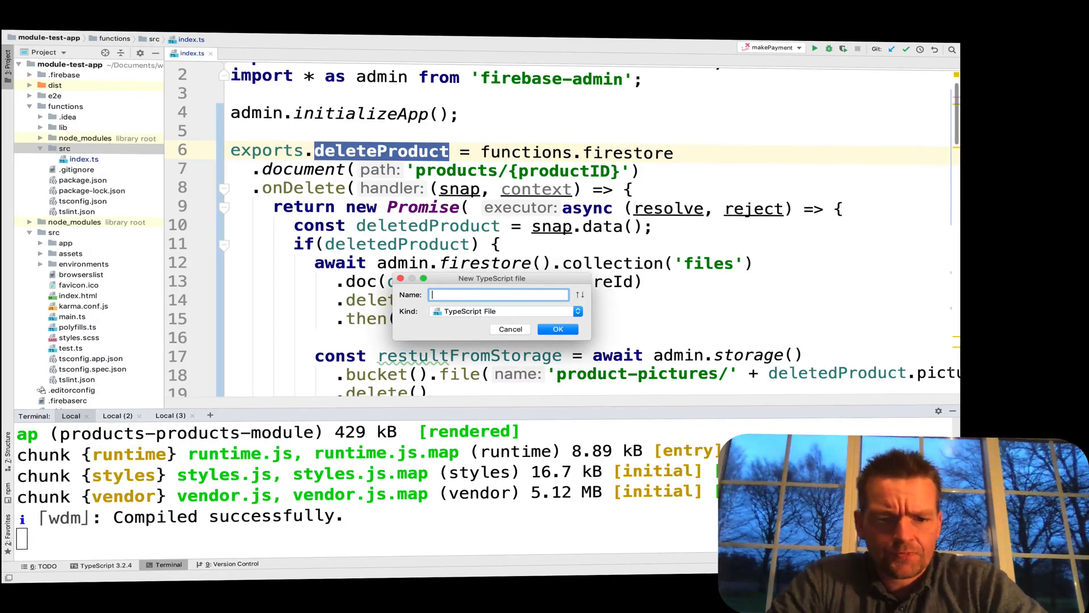
type("delete")
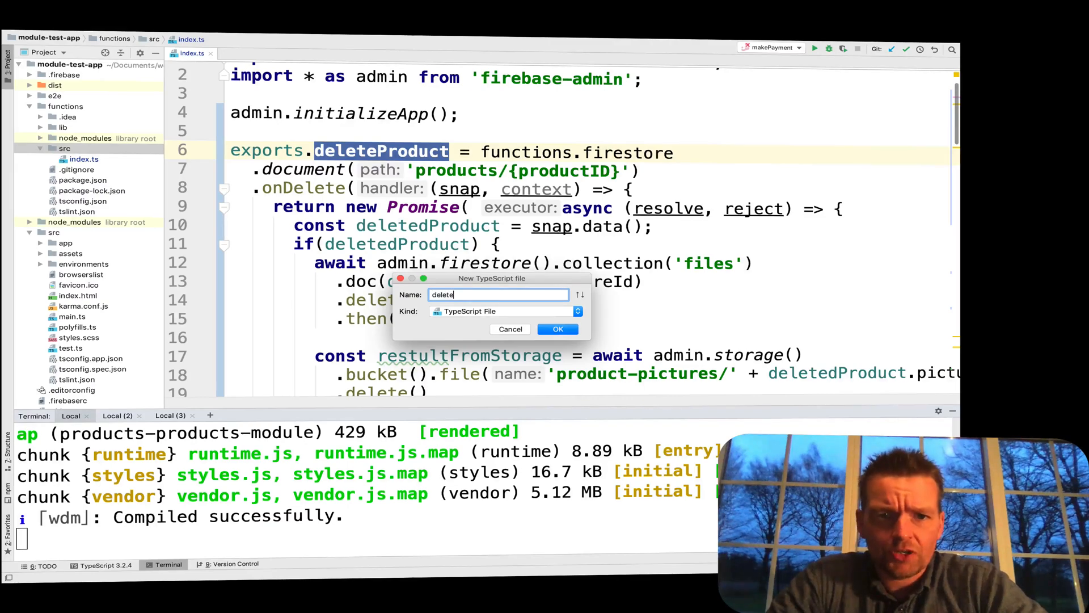
type("-products-")
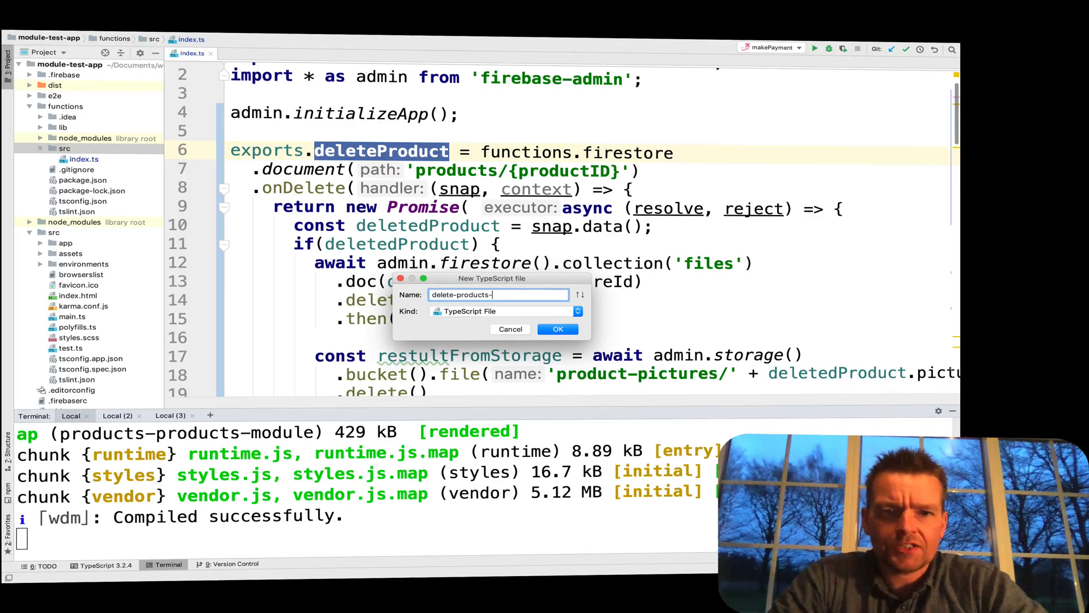
type("function")
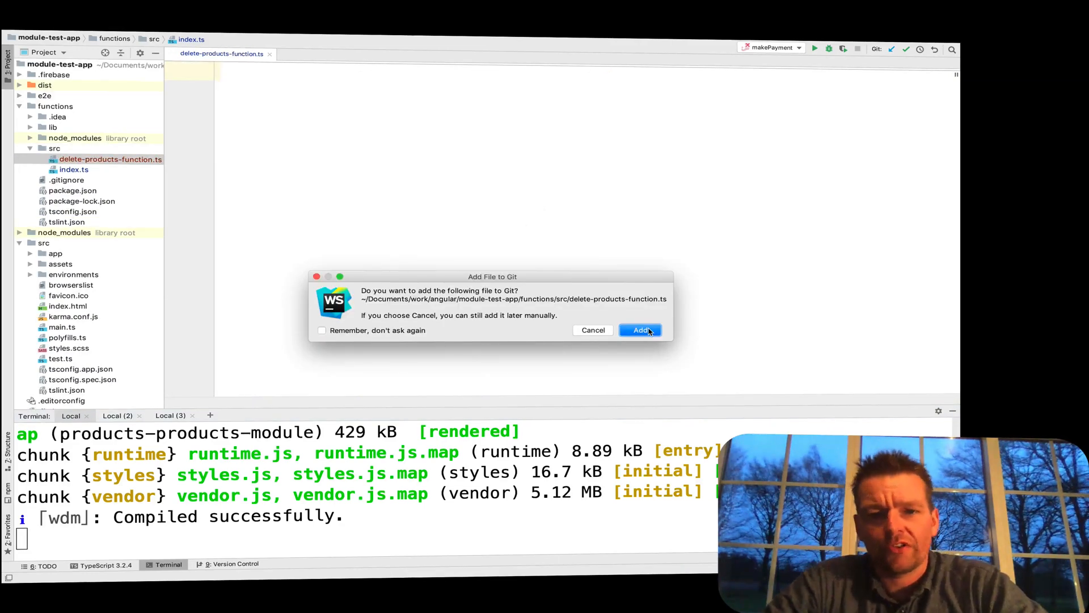
left_click(640, 330)
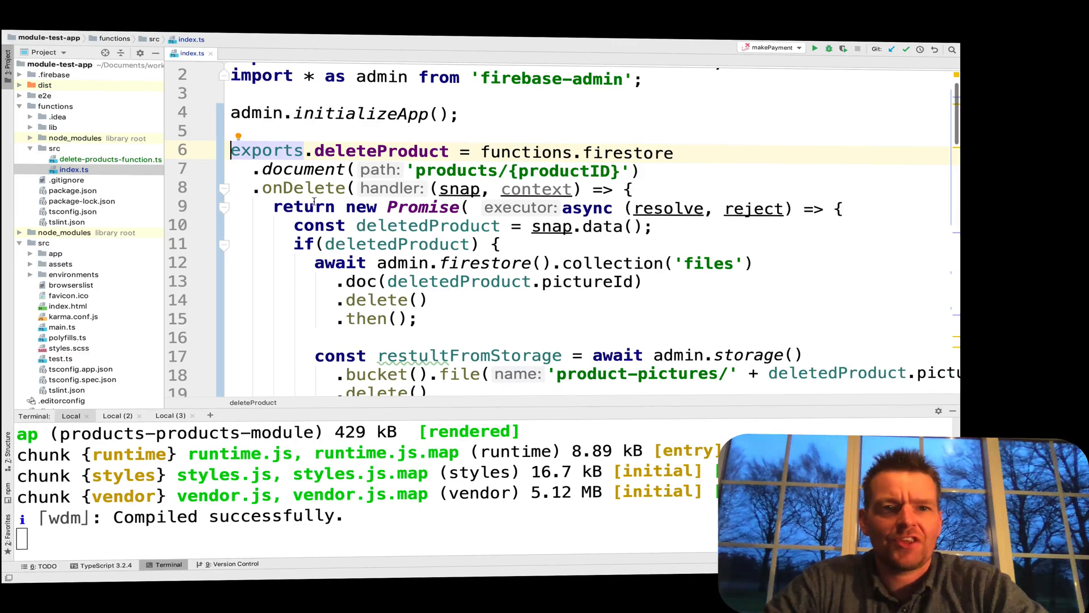
Move the deleteProduct export and its firebase imports out of index.ts into delete-products-function.ts
scroll("down", 3)
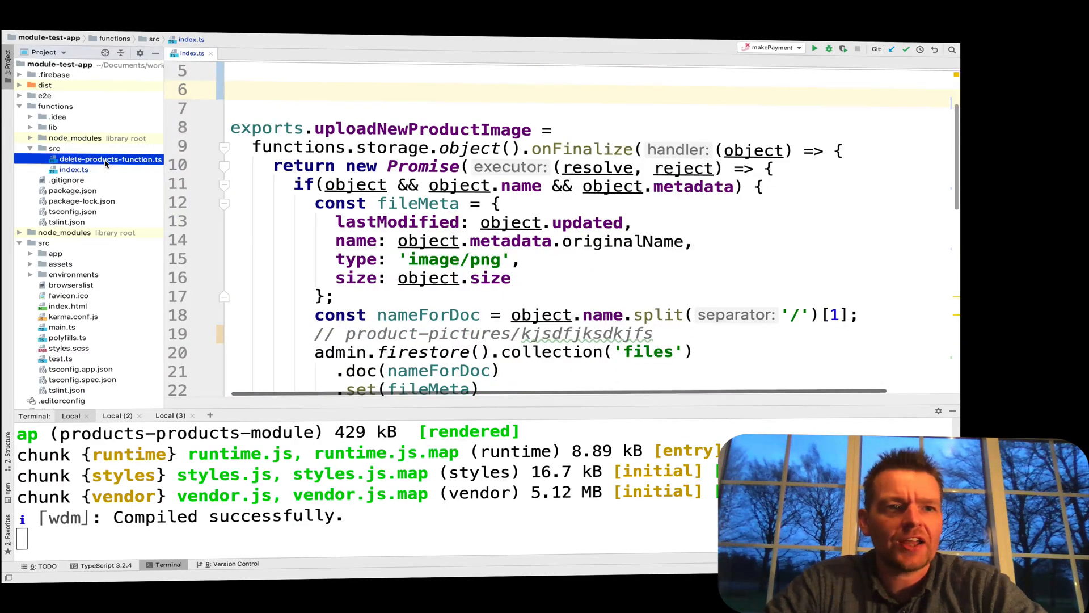
left_click(111, 159)
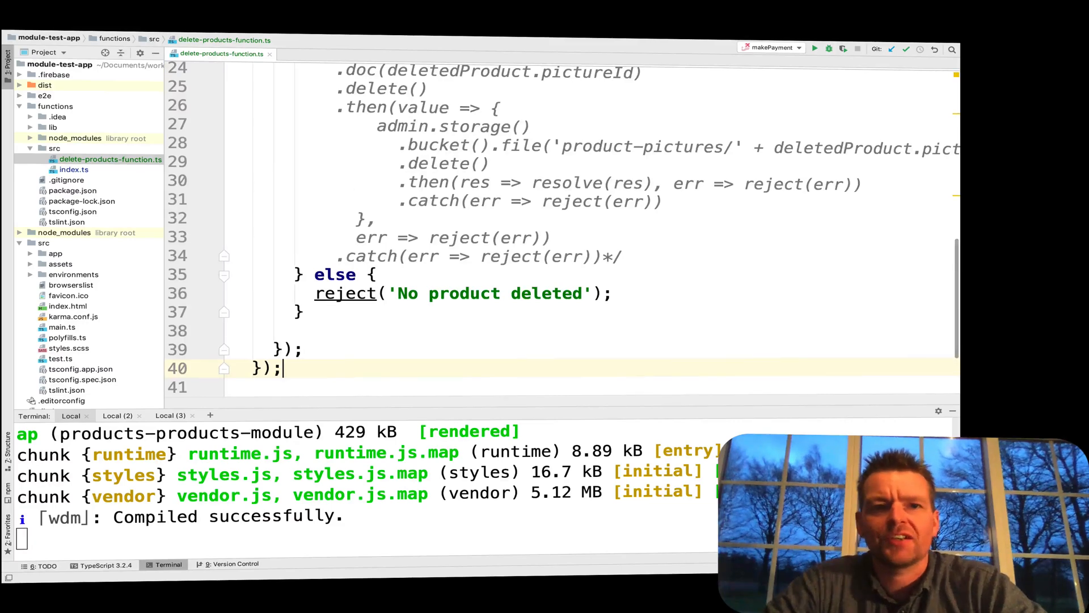
scroll("up", 3)
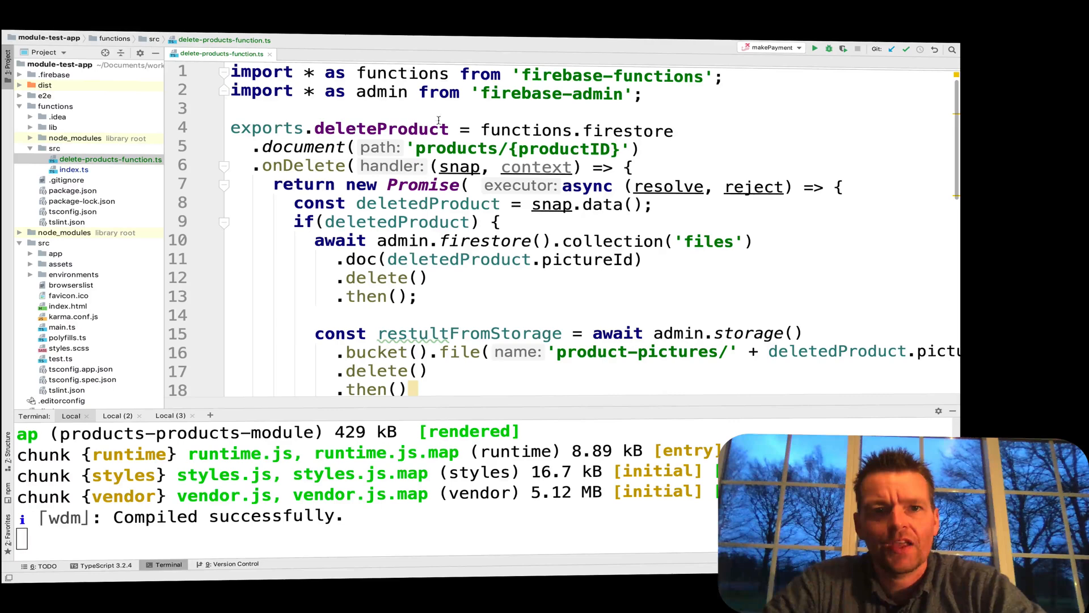
double_click(380, 92)
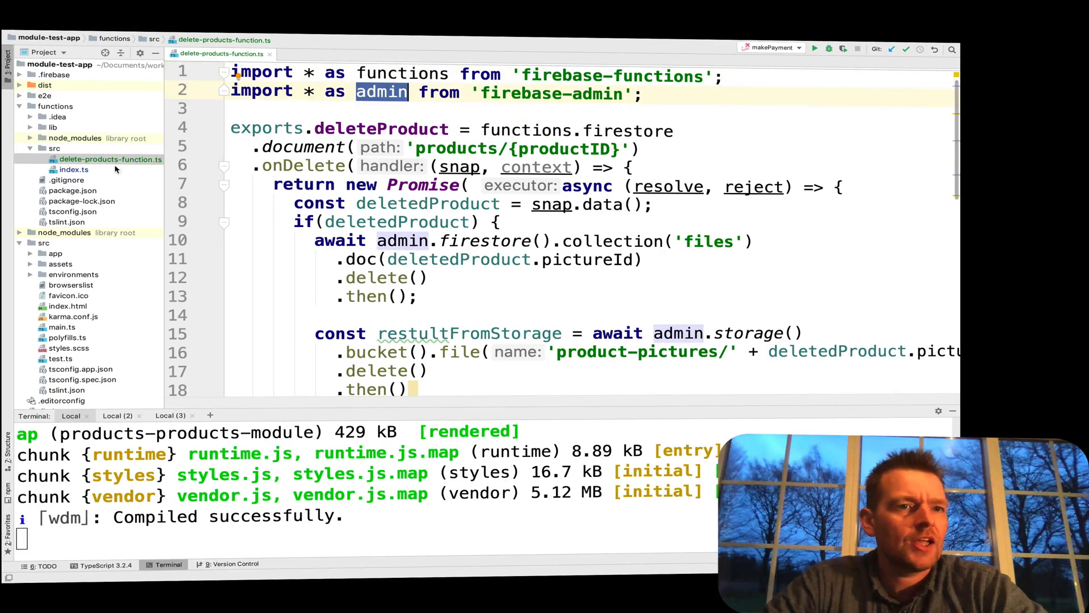
left_click(74, 169)
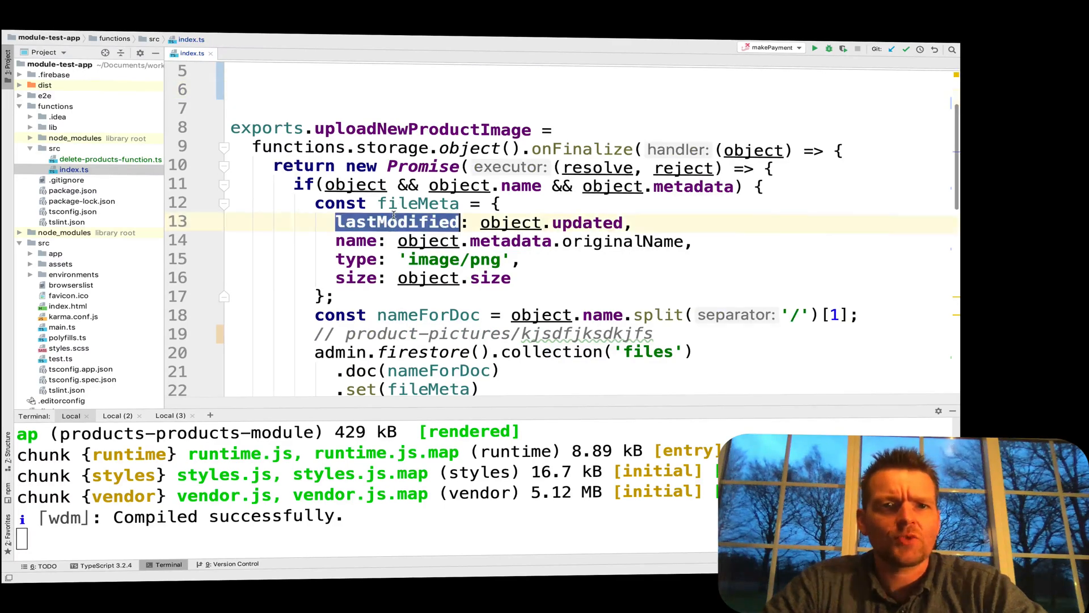
double_click(421, 129)
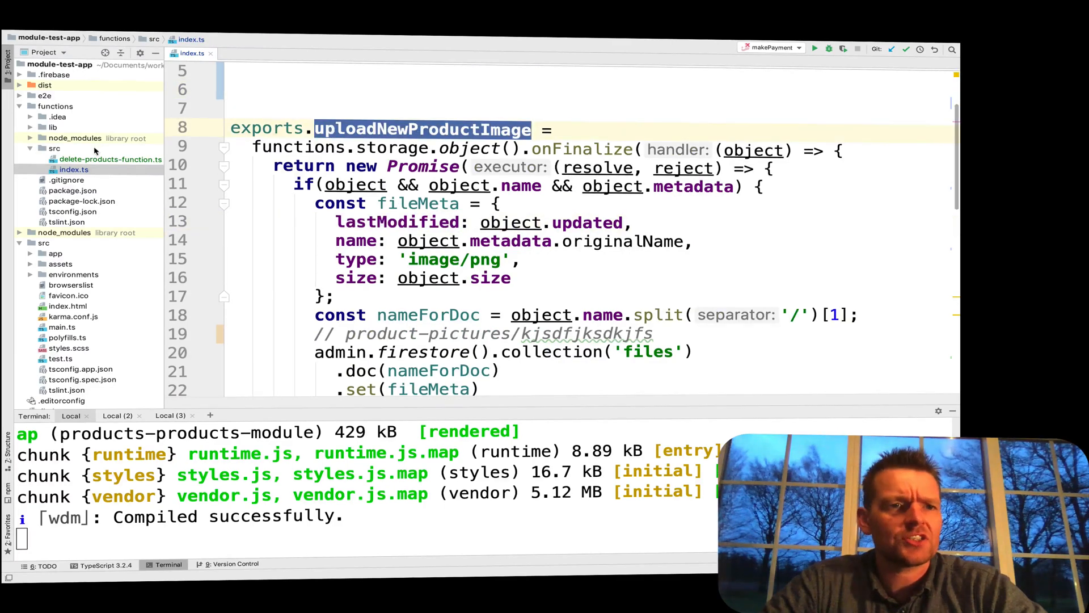
Create a new TypeScript file named upload-new-product-image-function in functions/src
right_click(55, 148)
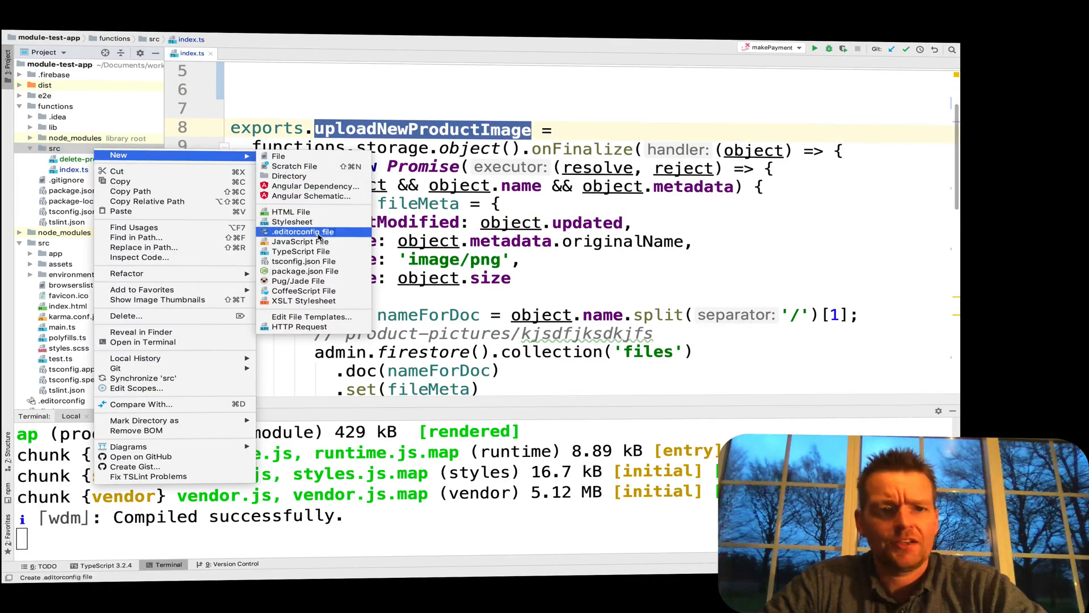
left_click(302, 252)
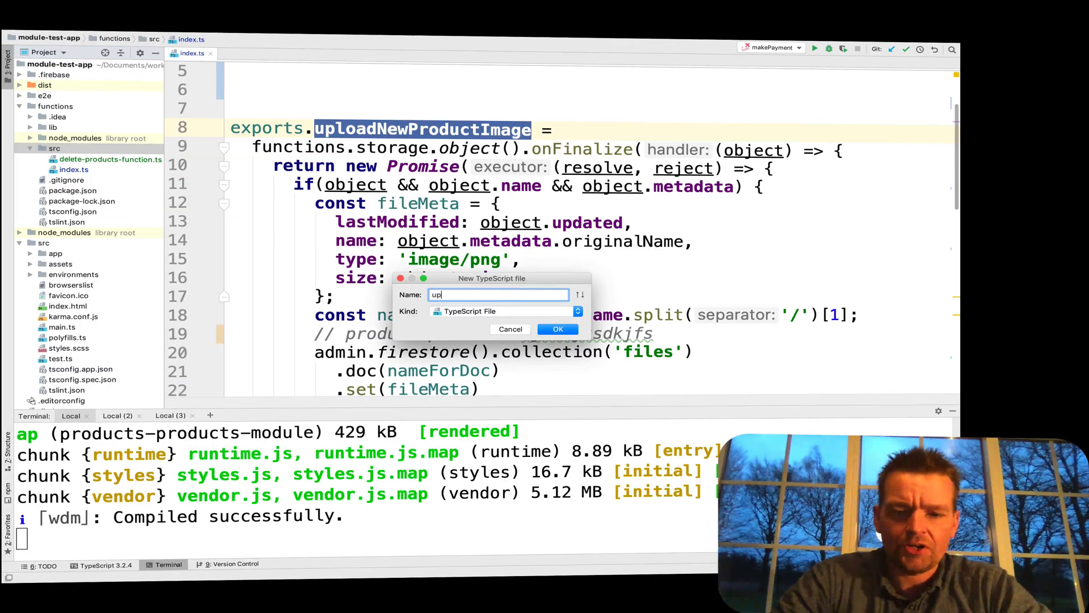
type("load-new")
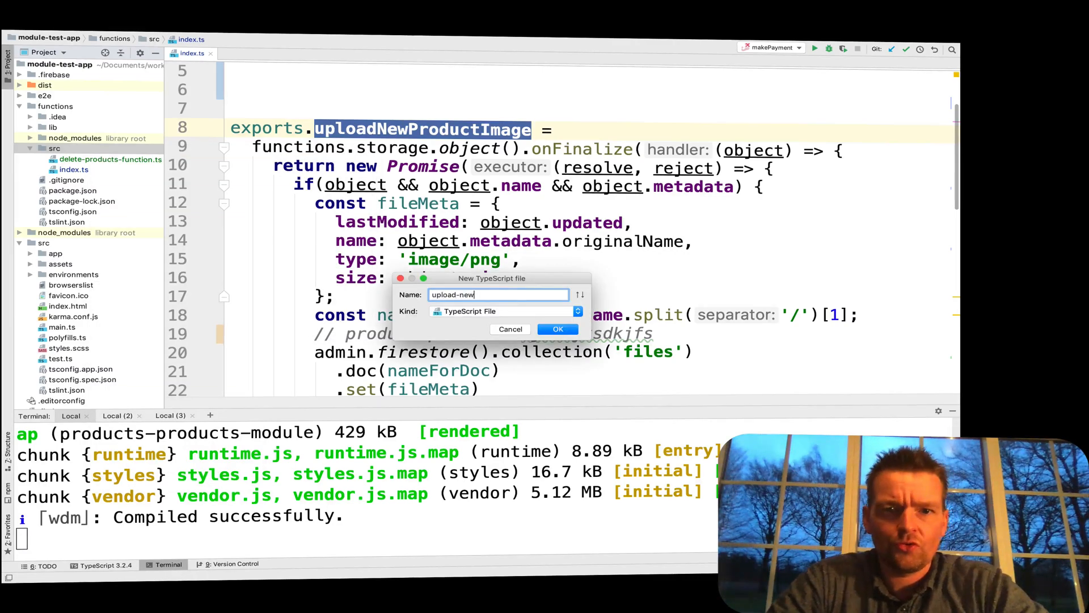
type("-product-im")
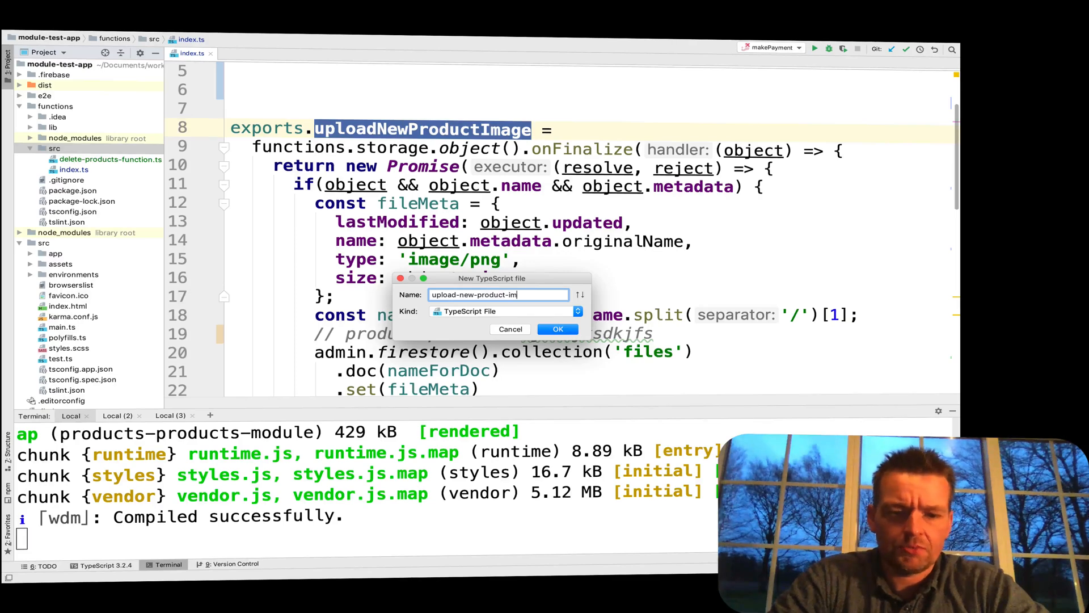
type("age-f")
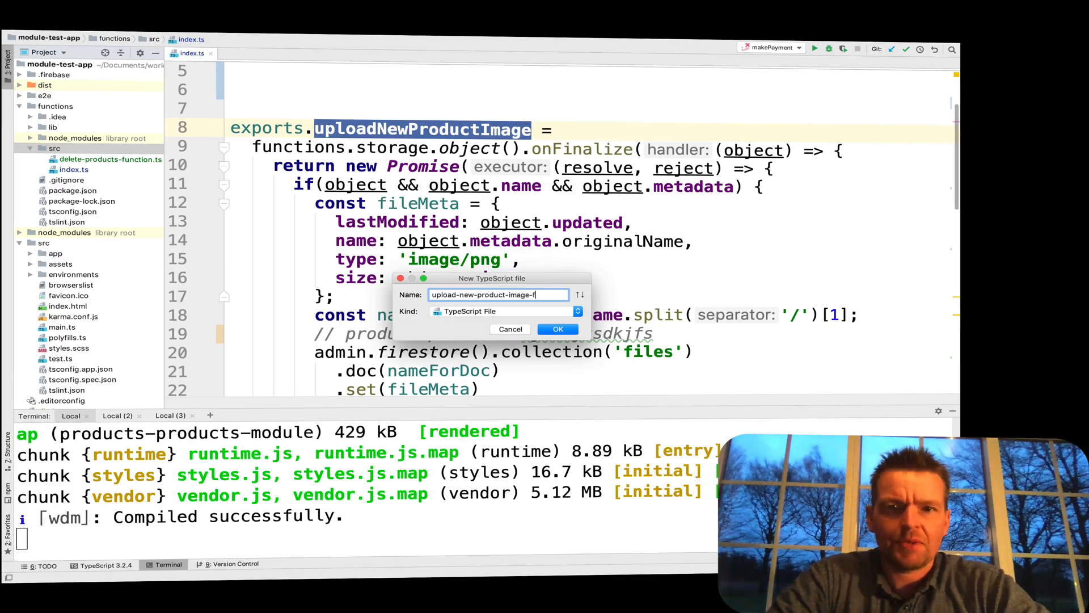
left_click(557, 328)
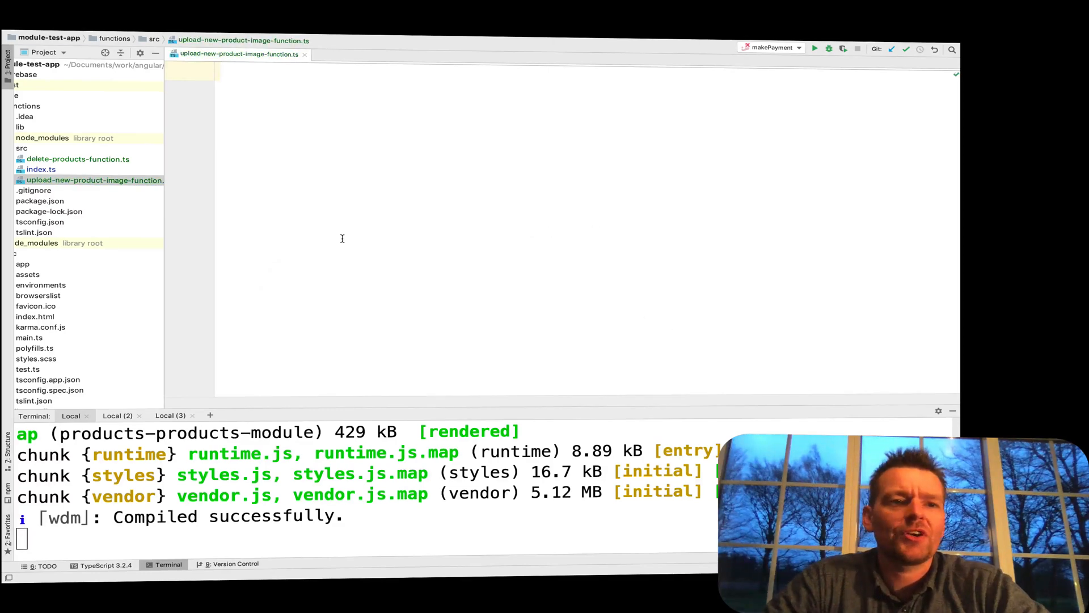
Move the uploadNewProductImage storage function from index.ts into upload-new-product-image-function.ts
left_click(40, 169)
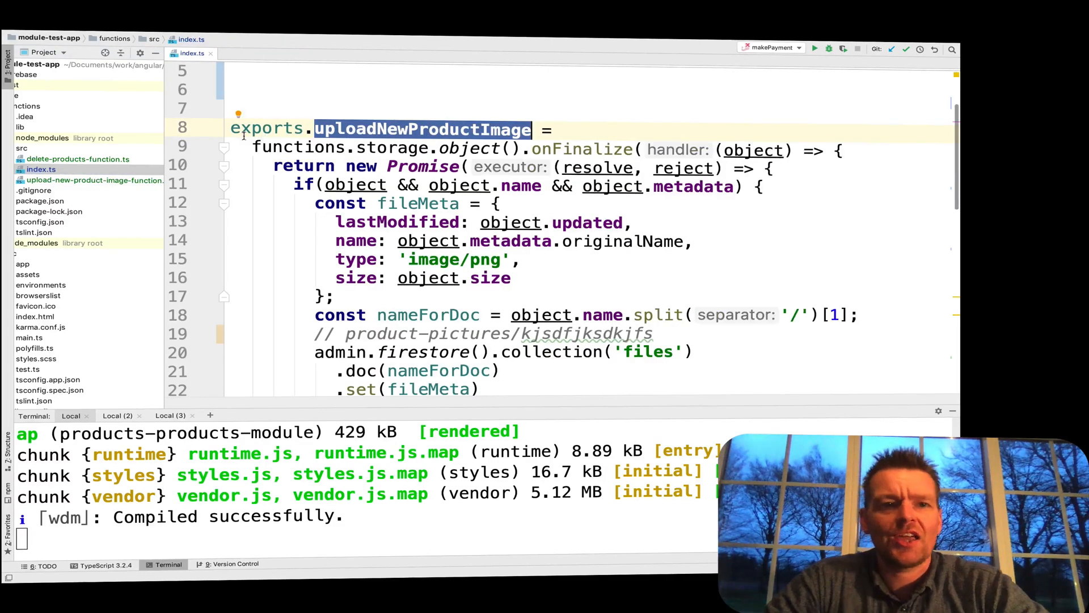
scroll("down", 3)
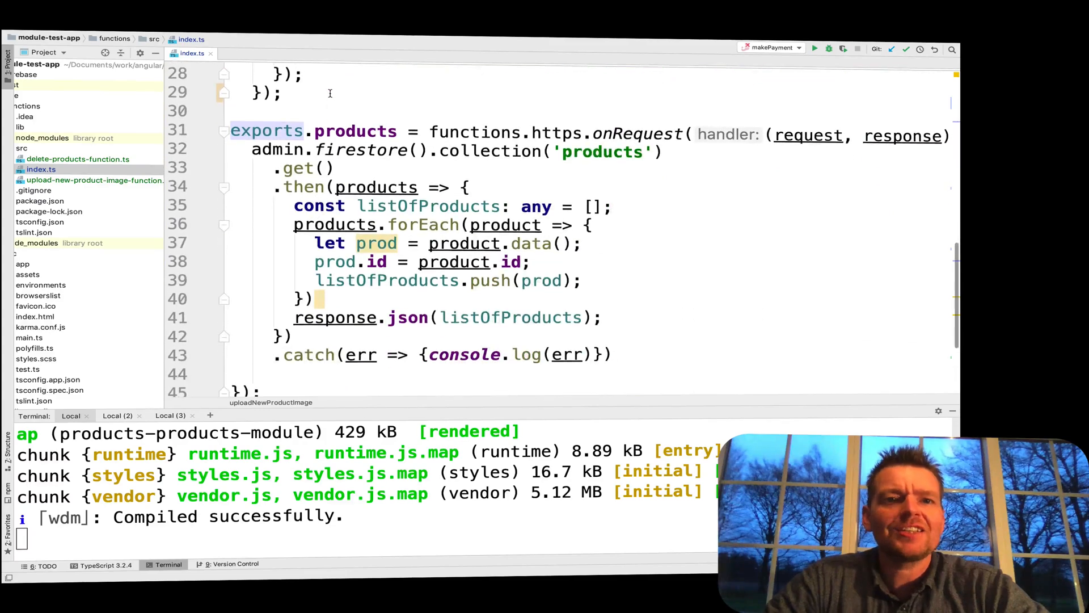
scroll("up", 3)
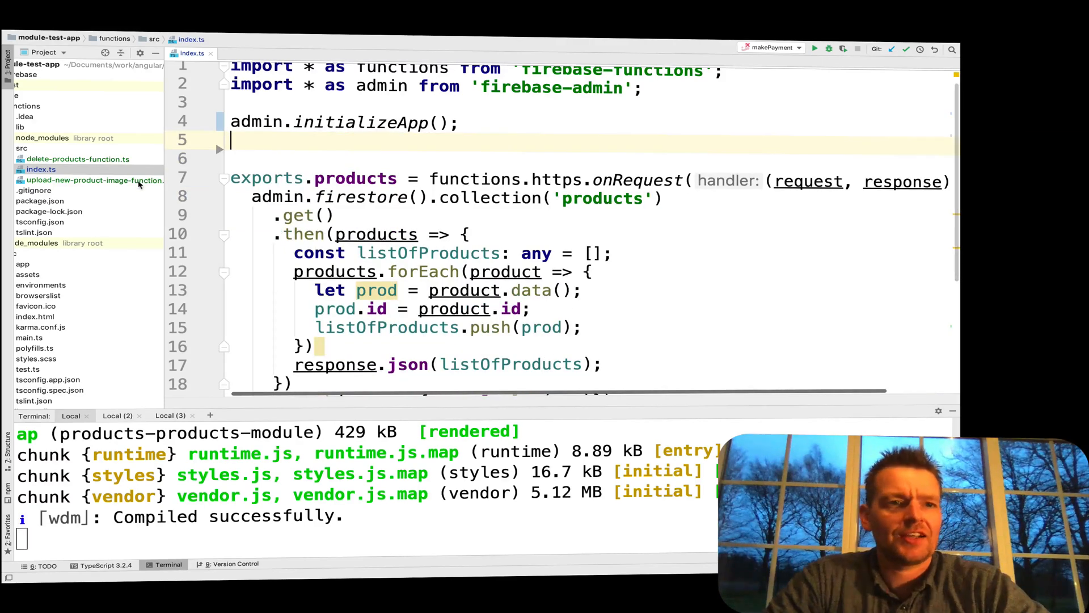
left_click(92, 181)
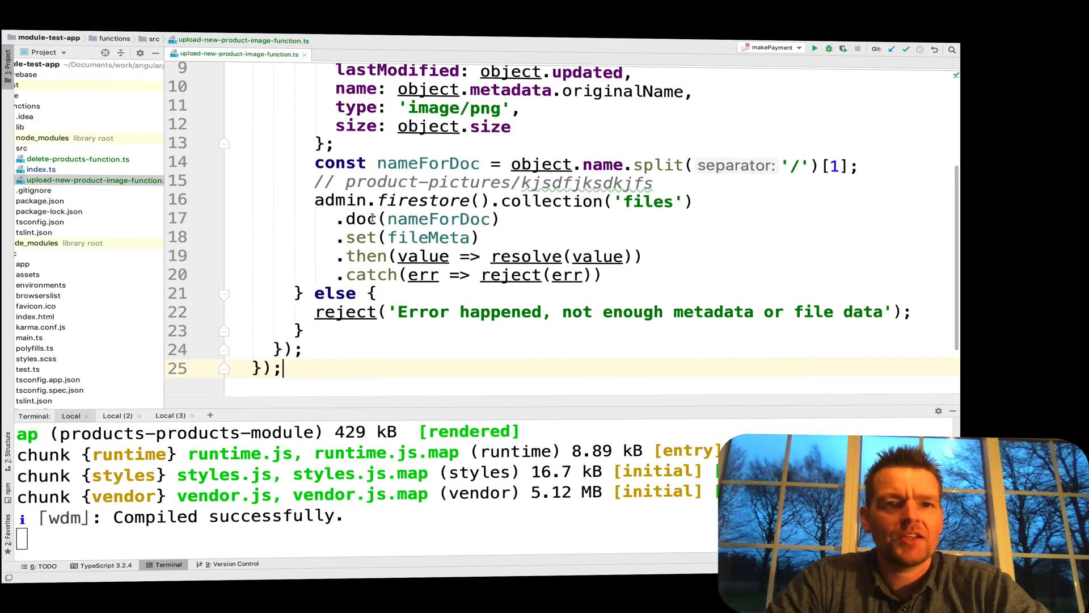
scroll("up", 3)
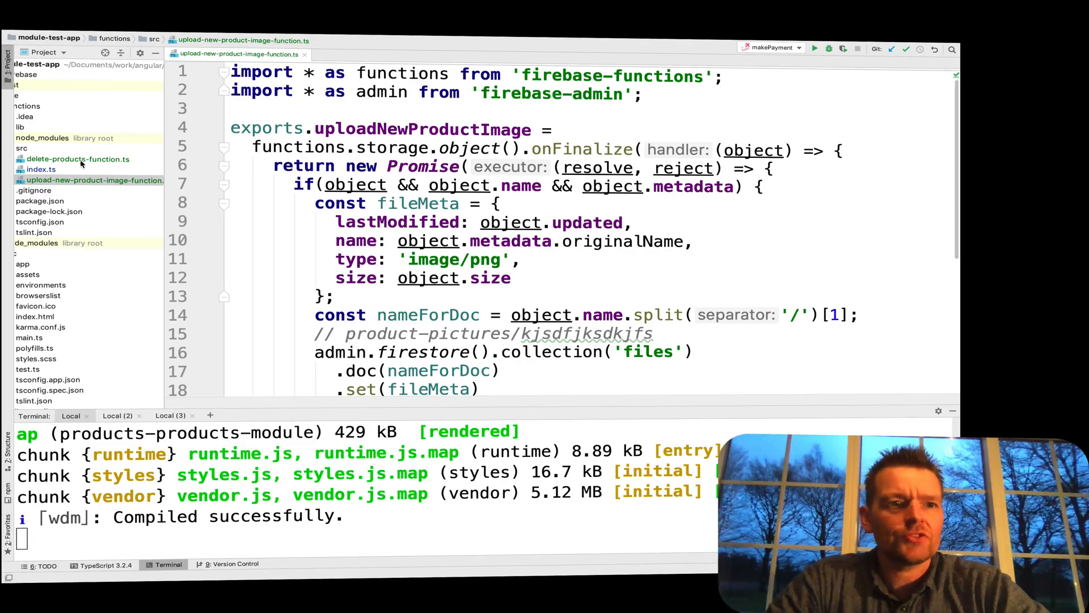
left_click(40, 169)
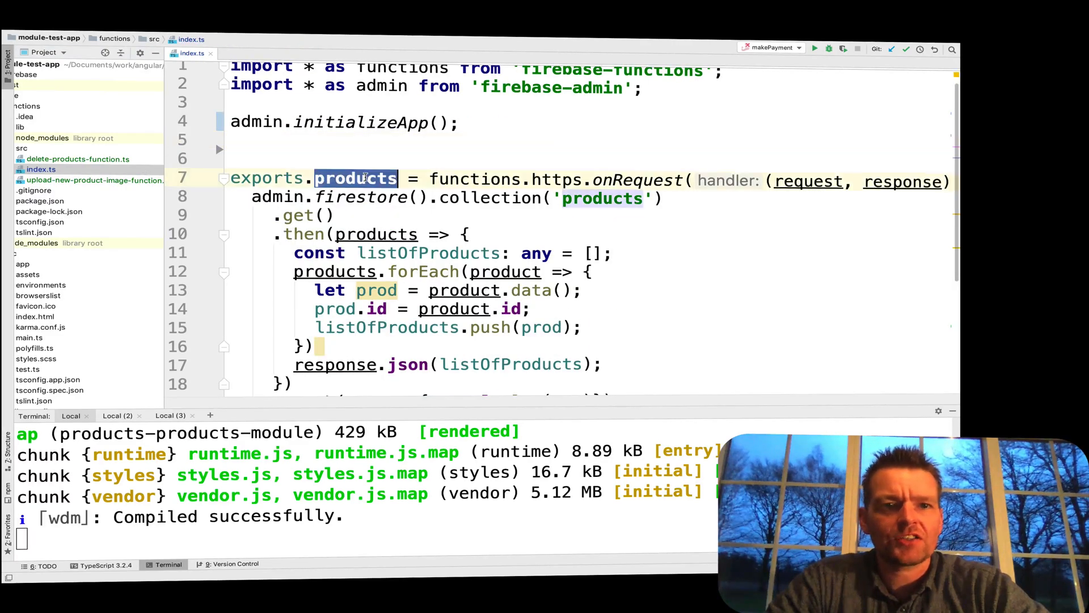
Create a new TypeScript file named products-rest-endpoint in functions/src
right_click(65, 146)
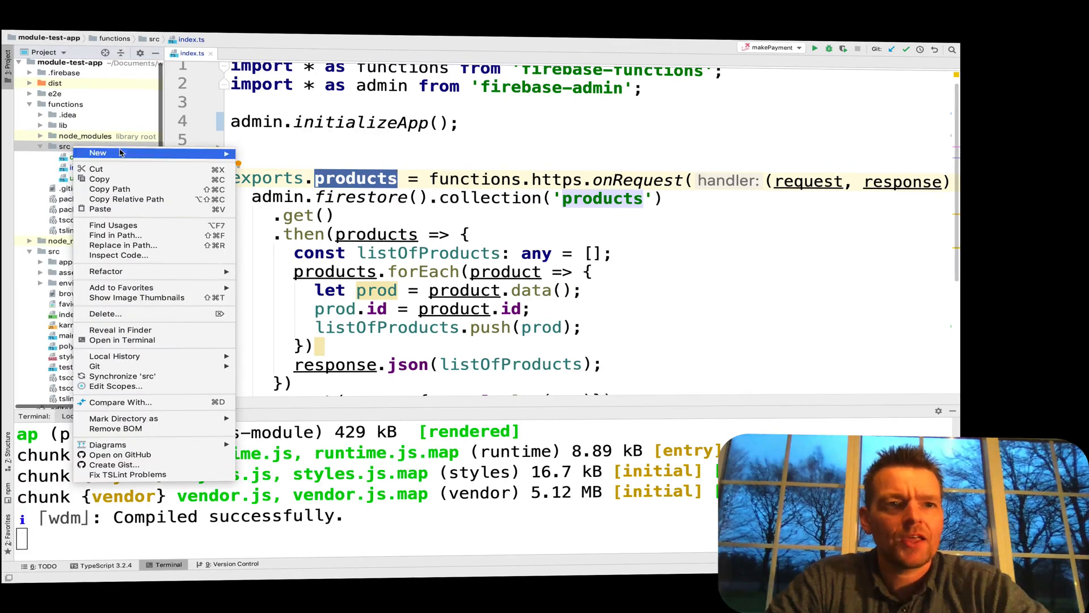
left_click(97, 152)
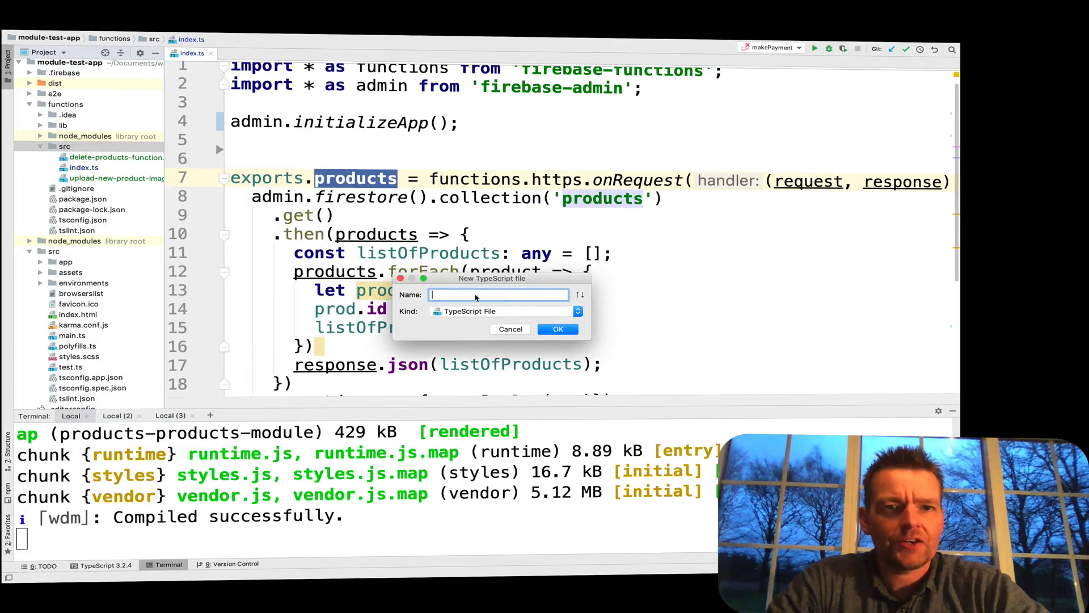
type("products")
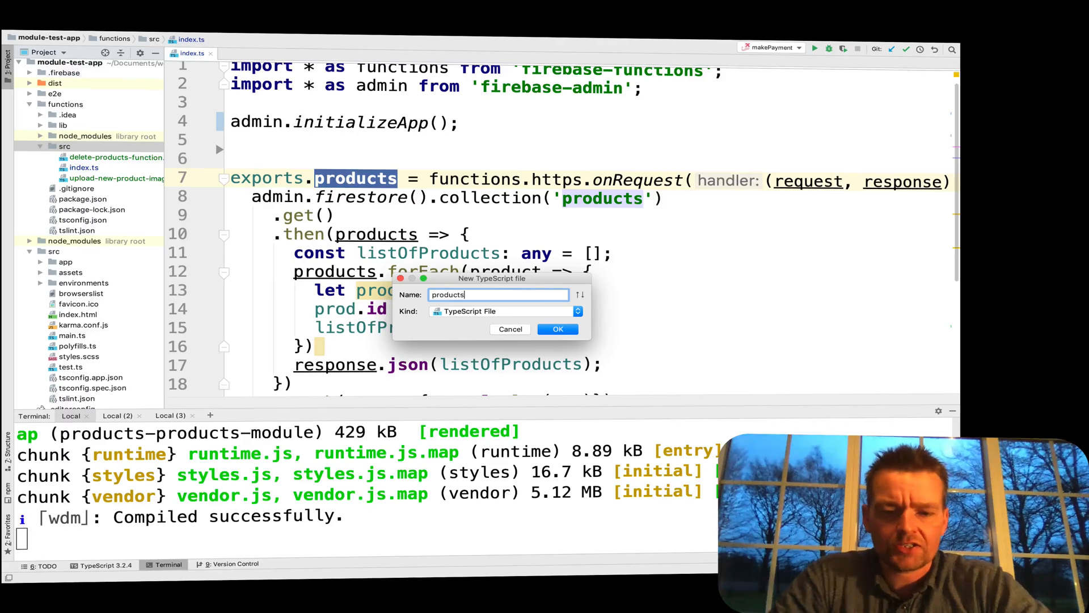
type("-rest")
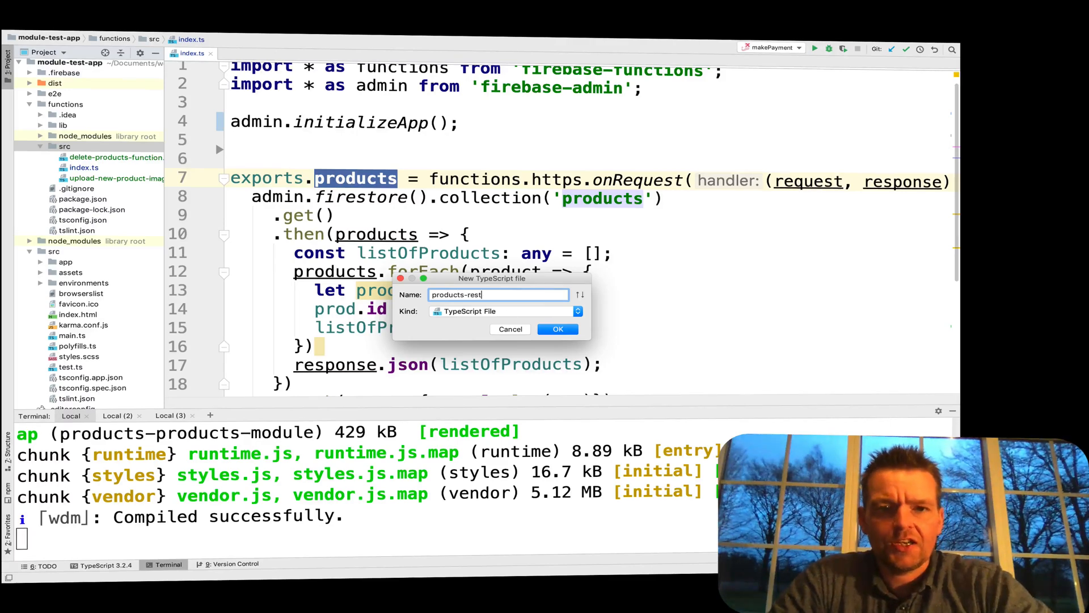
type("-endp")
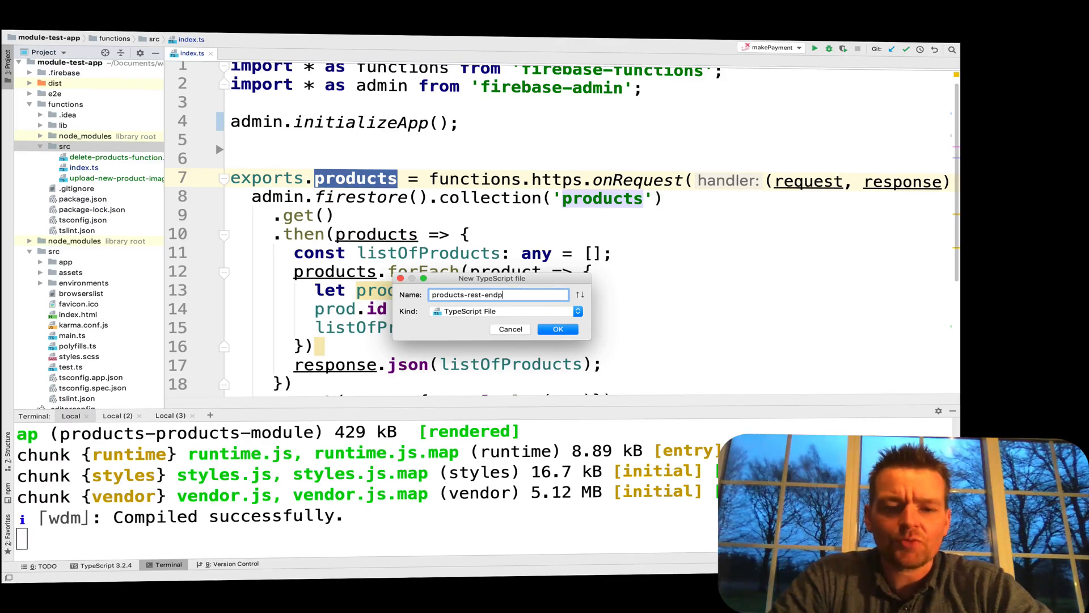
type("oint")
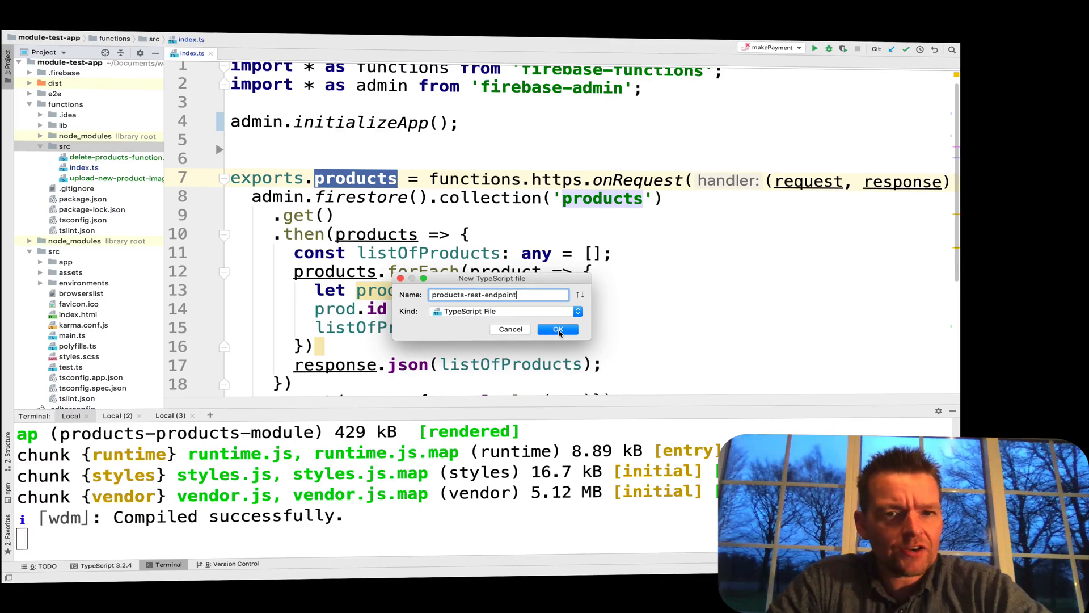
left_click(557, 328)
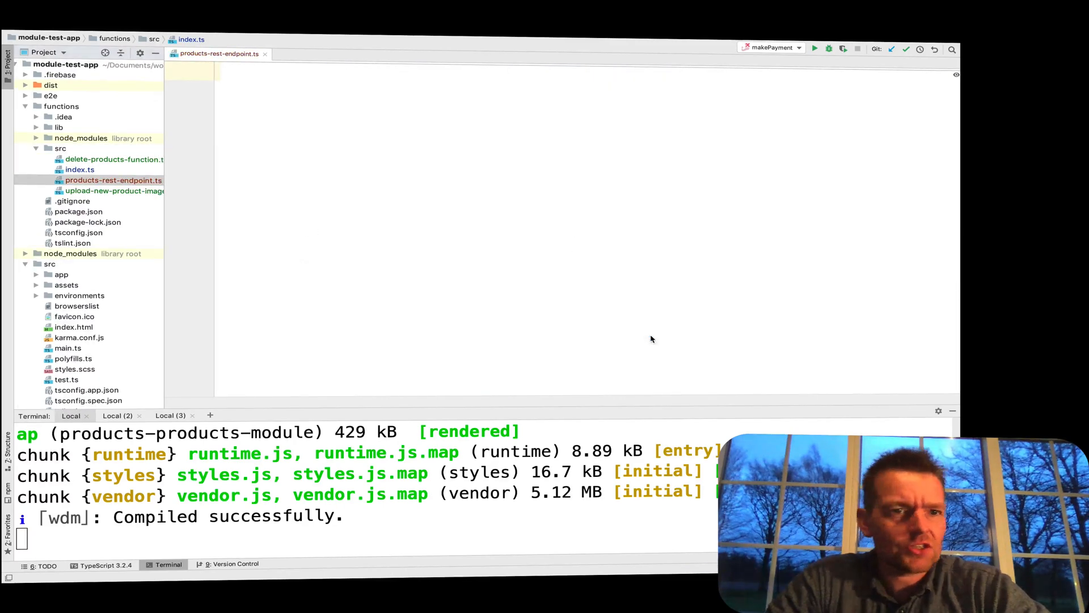
left_click(80, 169)
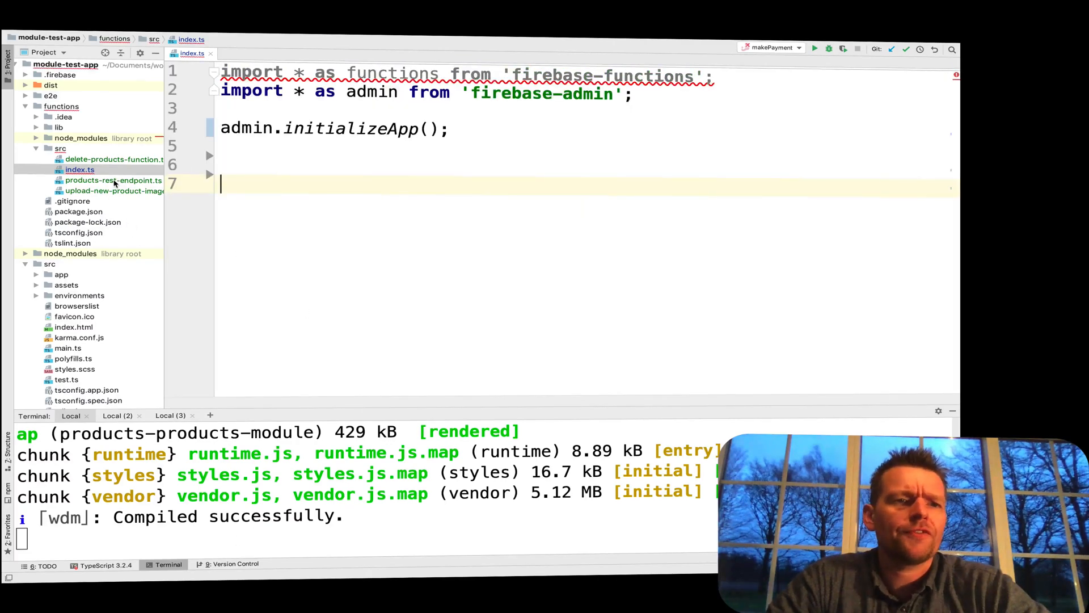
Move the exports.products REST endpoint block and its imports into products-rest-endpoint.ts
left_click(114, 179)
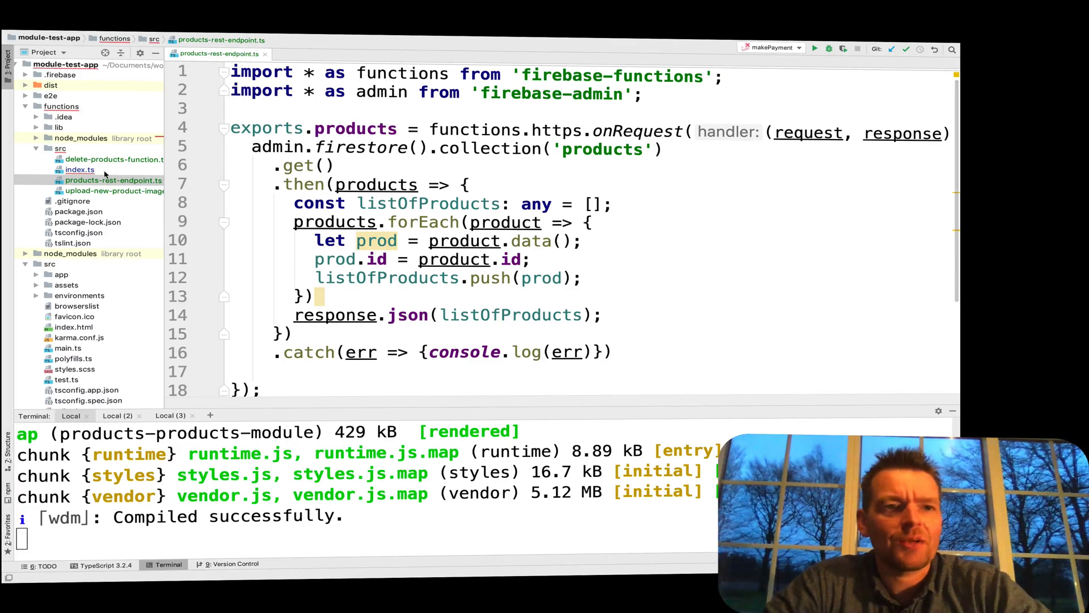
left_click(79, 170)
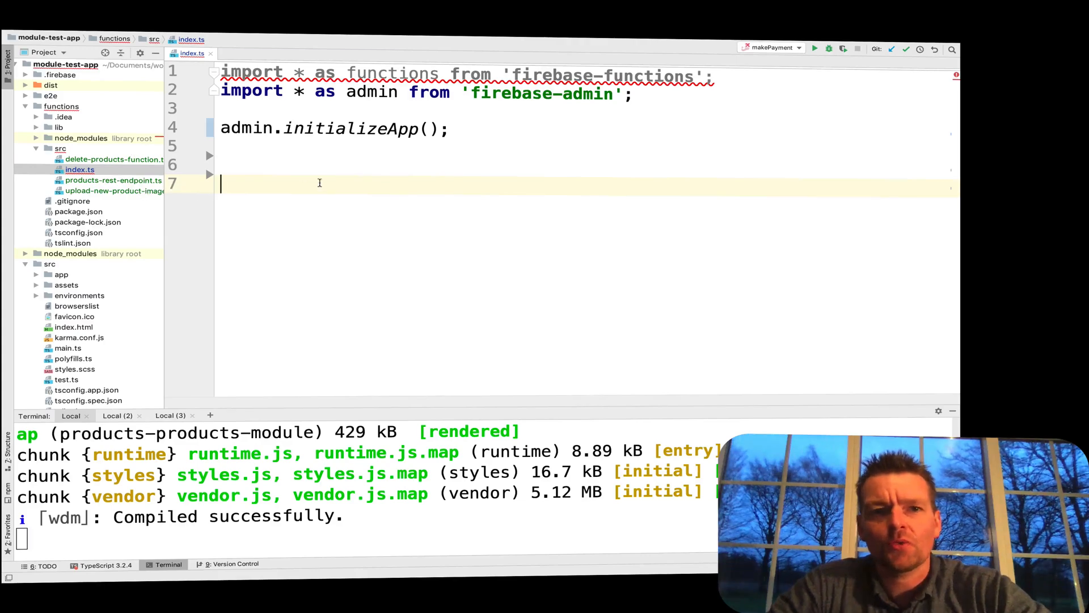
left_click(251, 168)
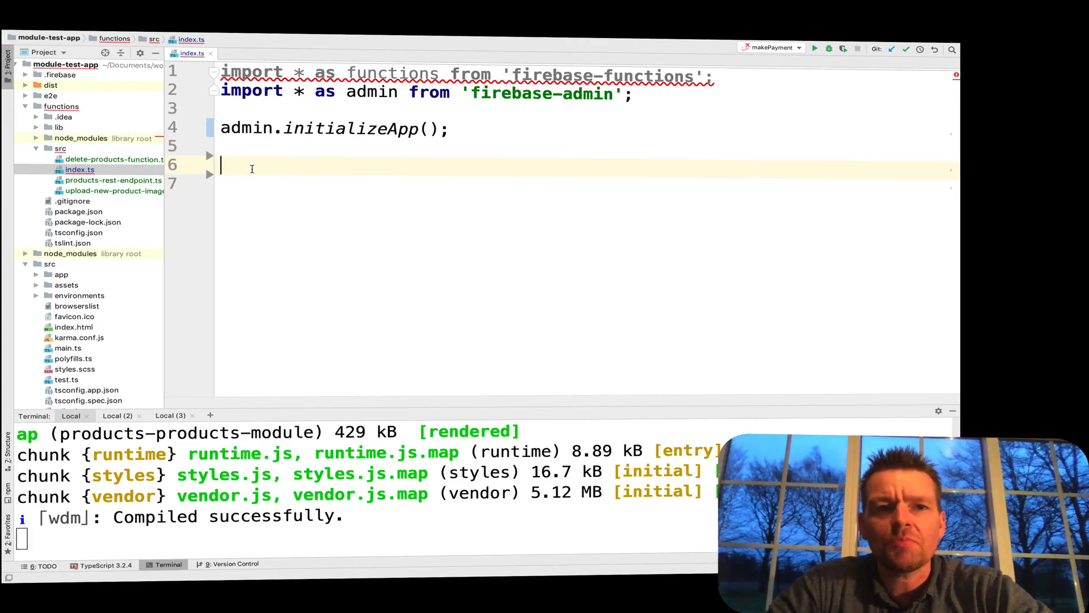
left_click(114, 159)
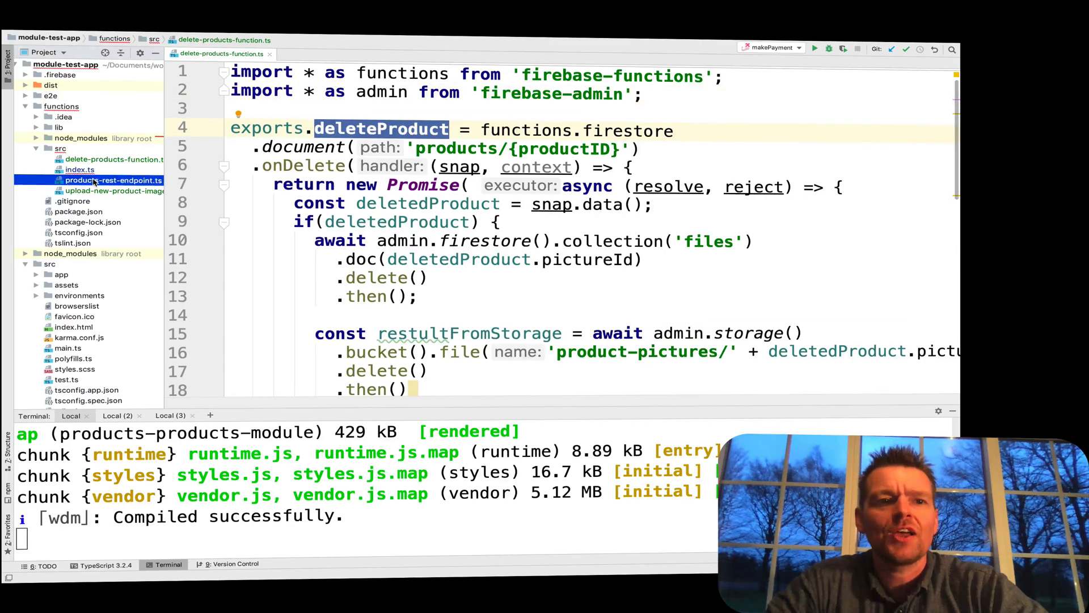
left_click(114, 180)
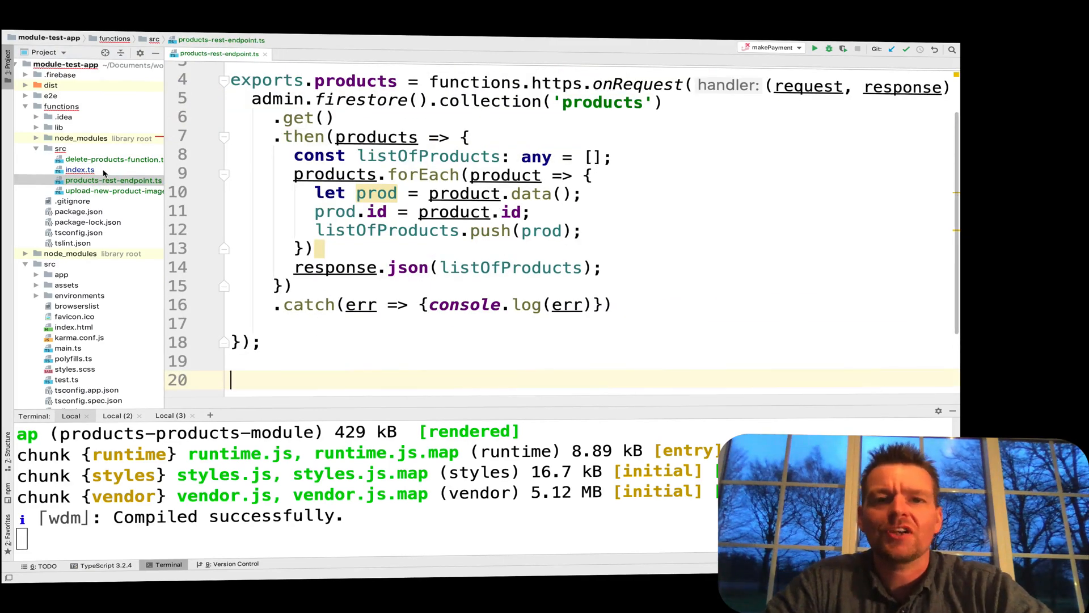
left_click(80, 170)
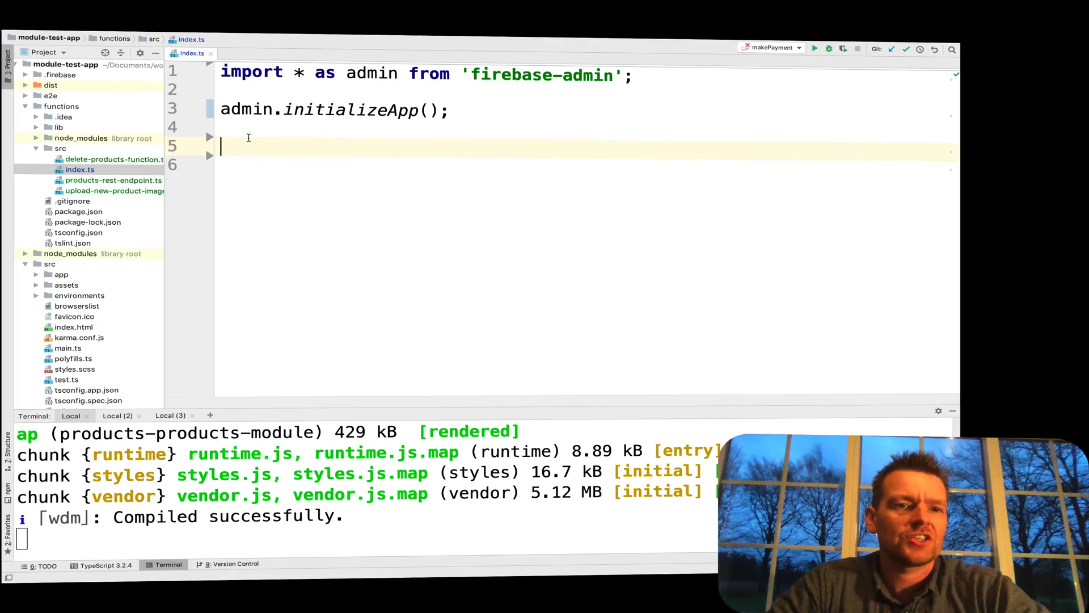
mouse_move(294, 204)
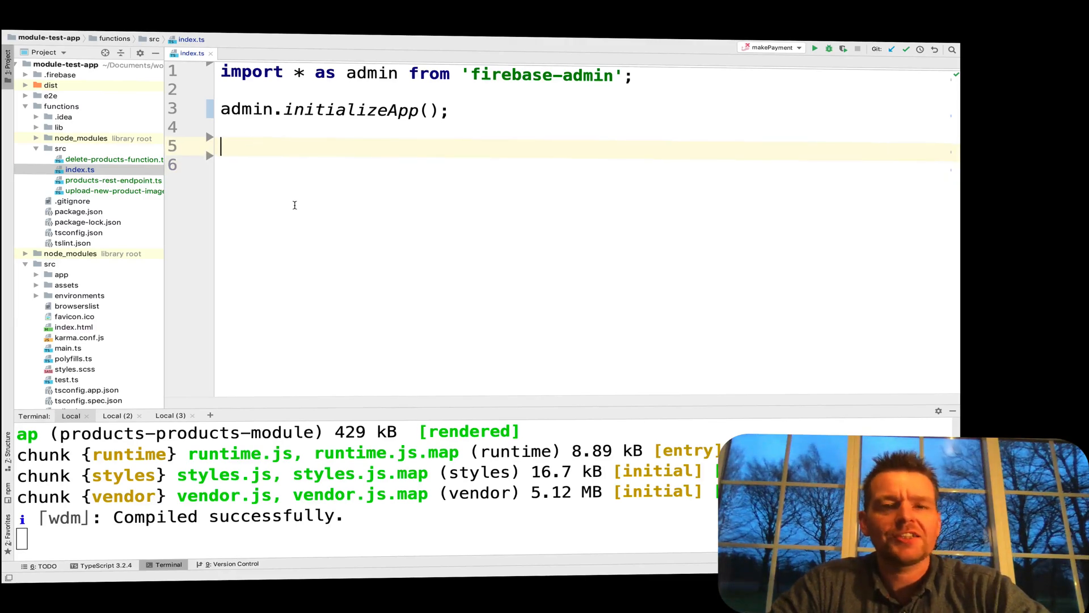
Add an empty module.exports = { } object below initializeApp in index.ts
type("modl")
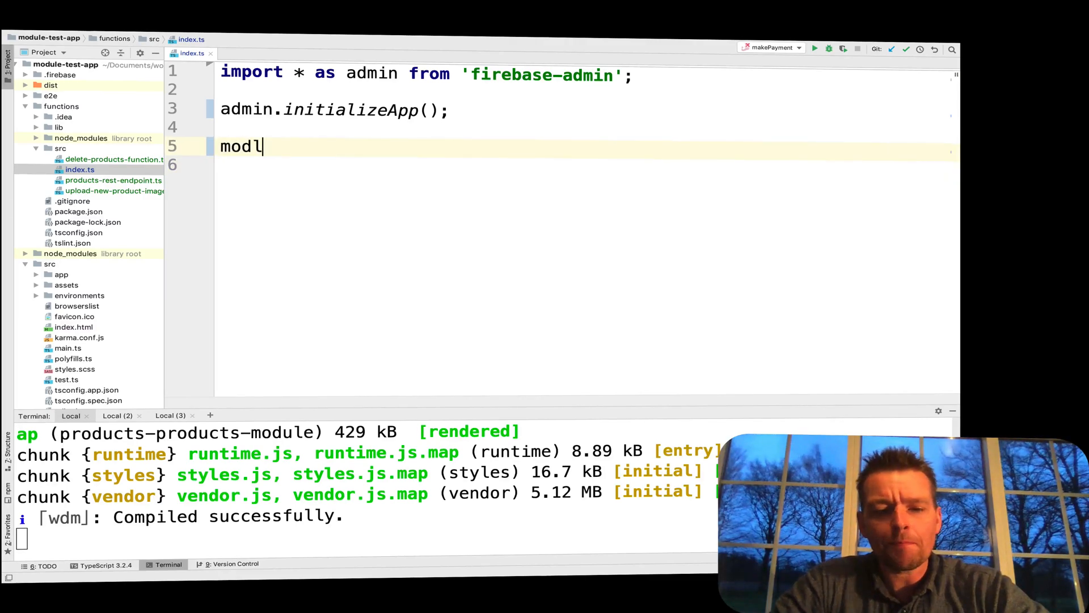
key("Backspace")
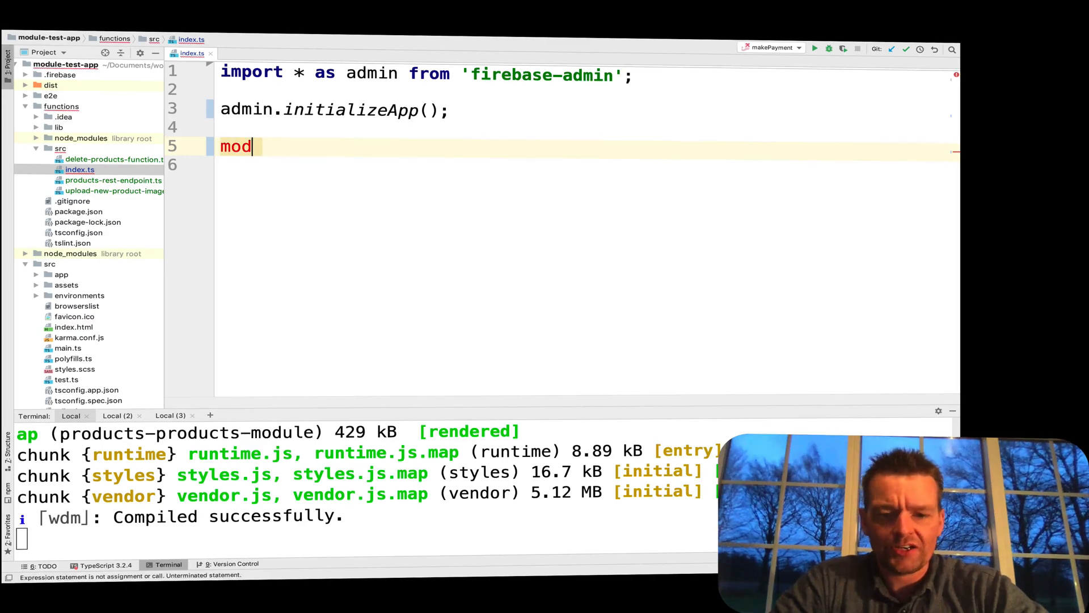
type("ule.exports =")
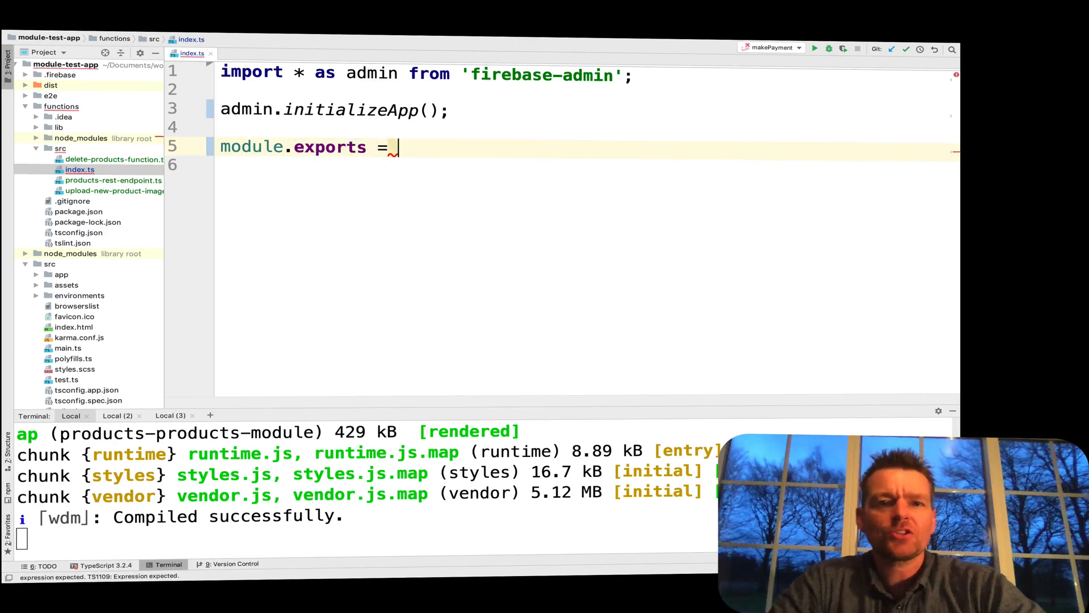
type("{")
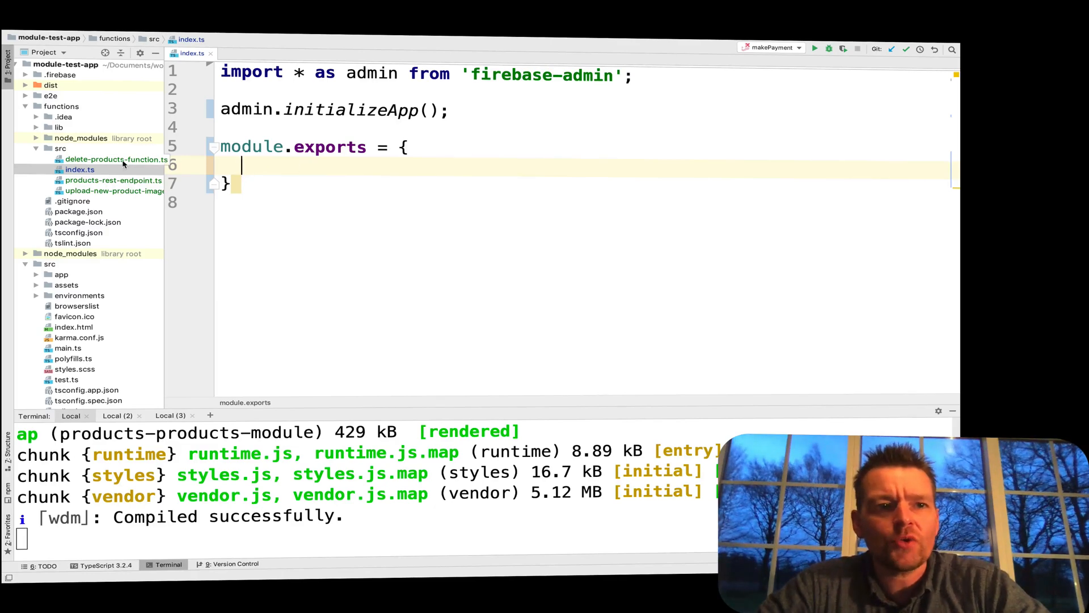
left_click(114, 159)
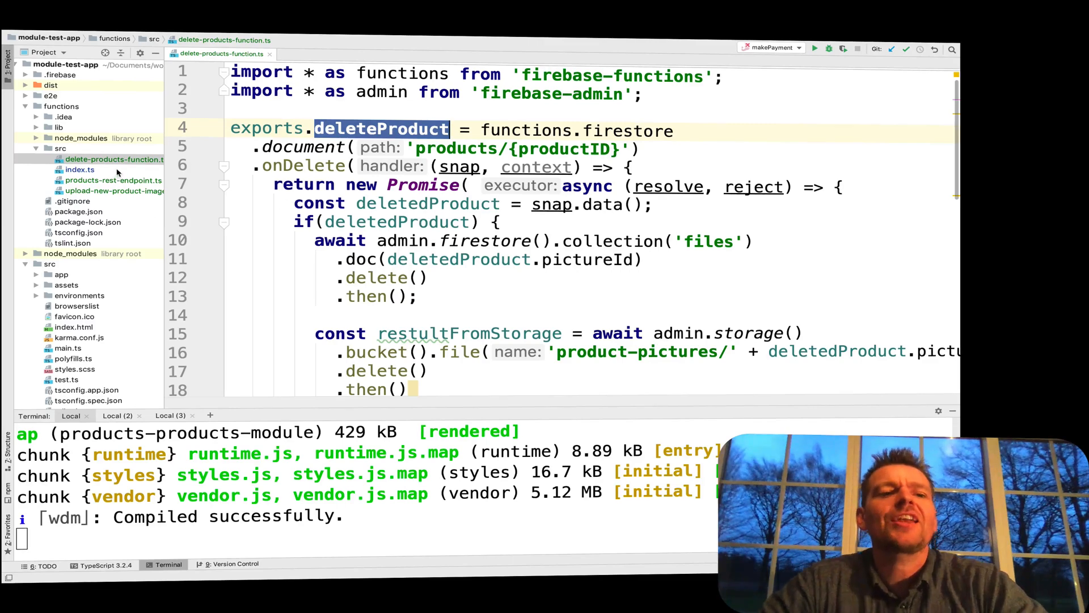
Add import * as deleteProducts from './delete-products-function' to index.ts
left_click(79, 170)
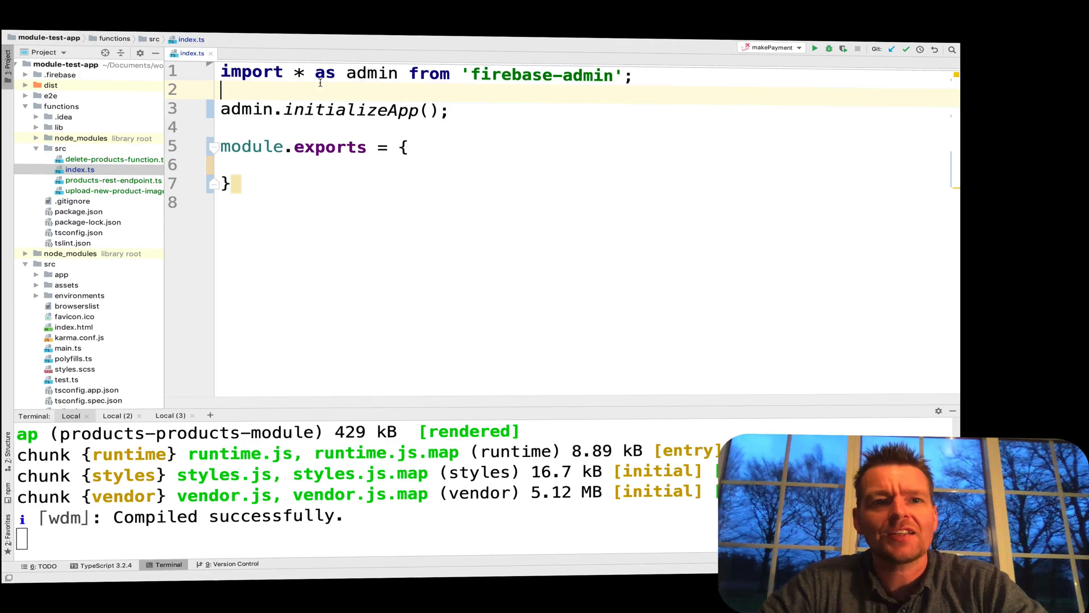
type("import * as admin from 'firebase-admin';")
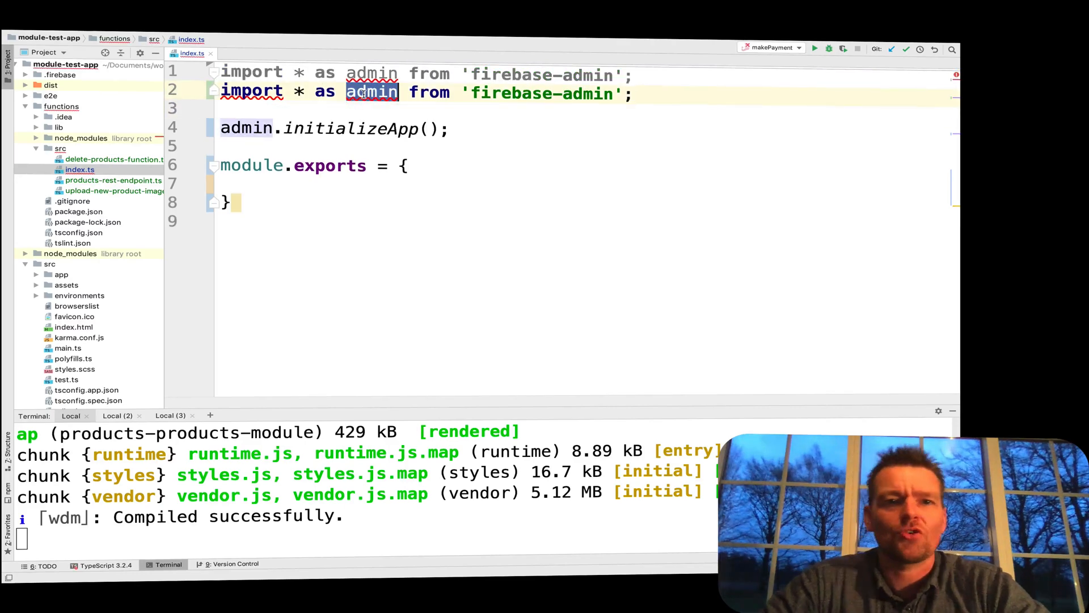
type("deletePol")
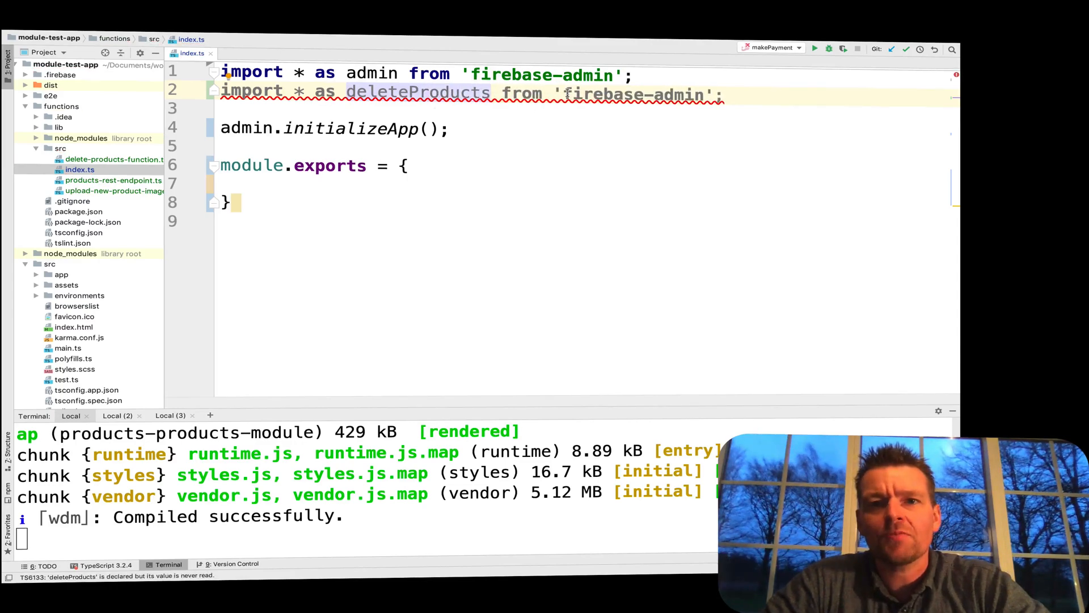
double_click(633, 93)
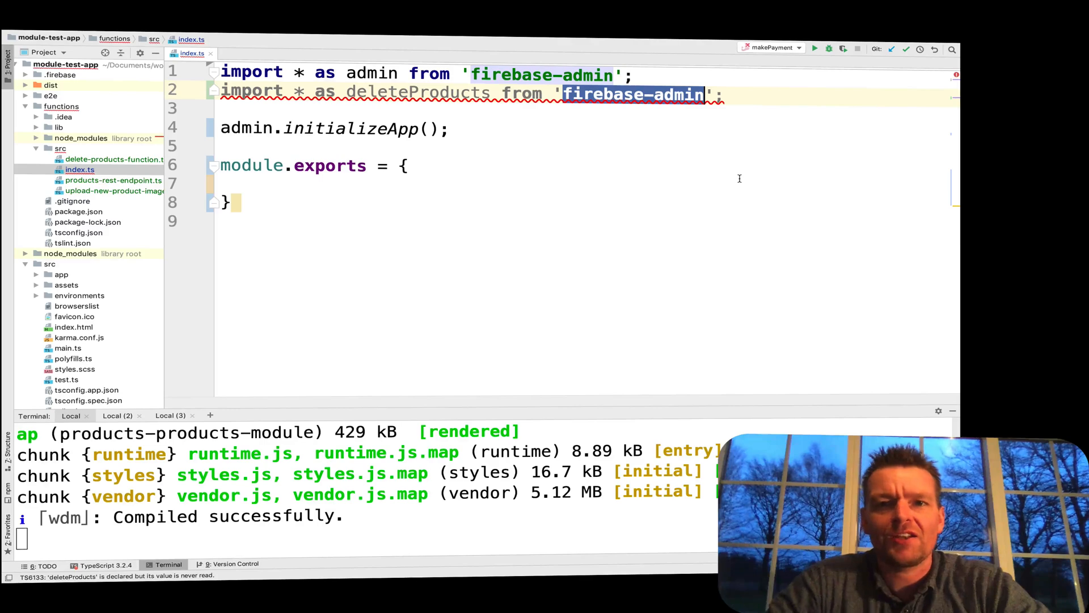
type("./")
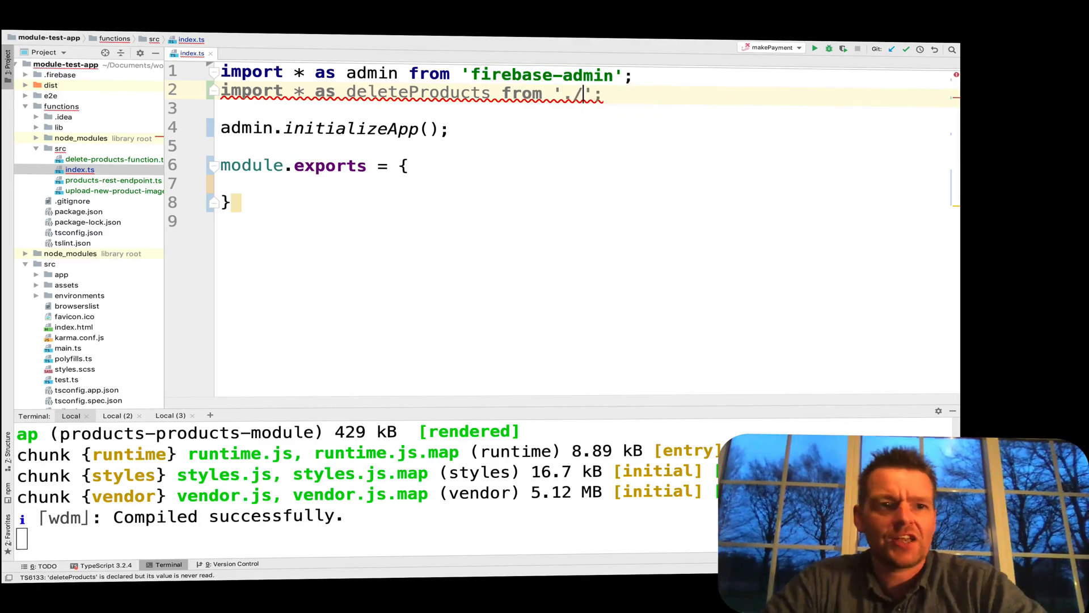
type("delete-products-function")
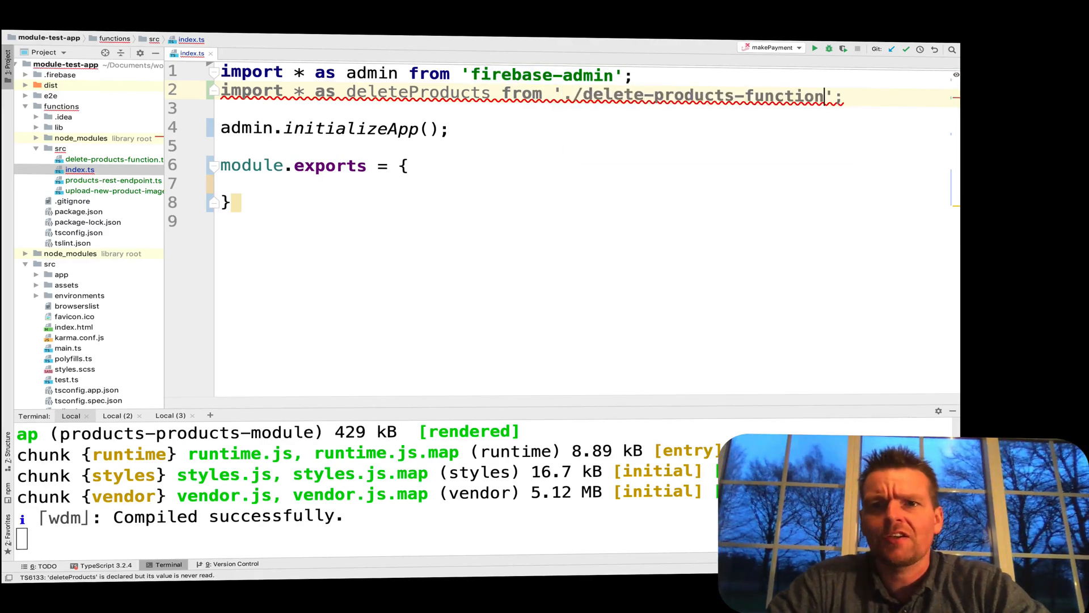
double_click(419, 92)
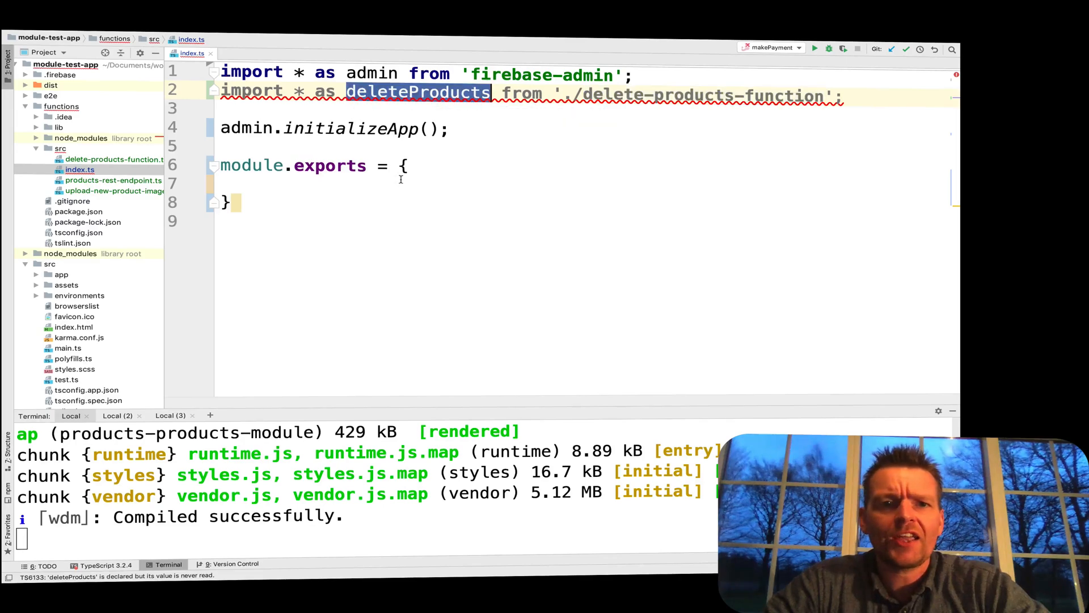
Add ...deleteProducts, as an entry inside module.exports
left_click(244, 182)
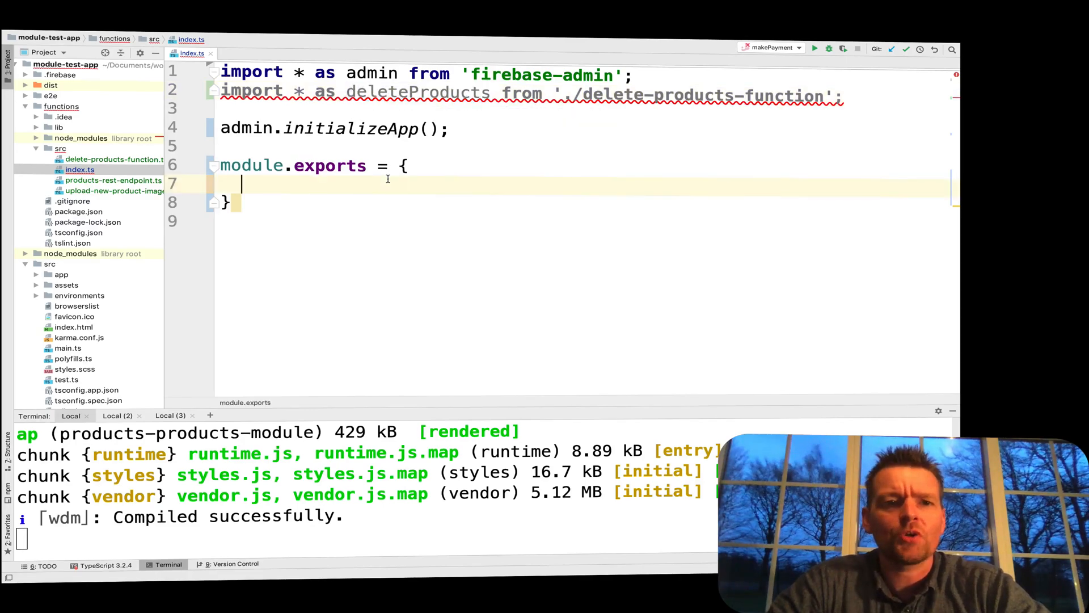
type("...deleteProducts")
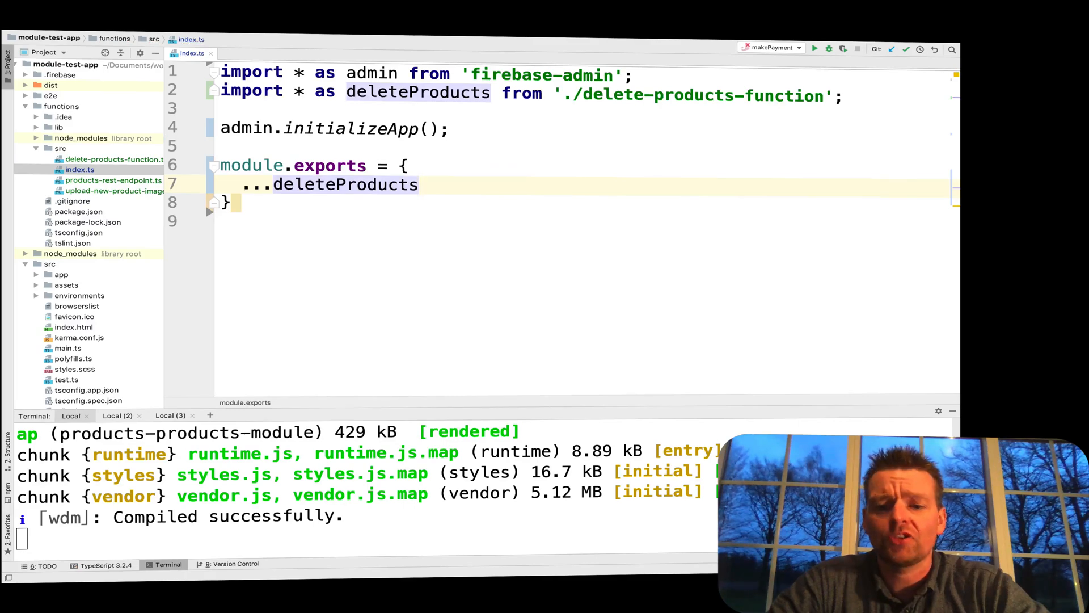
type(",")
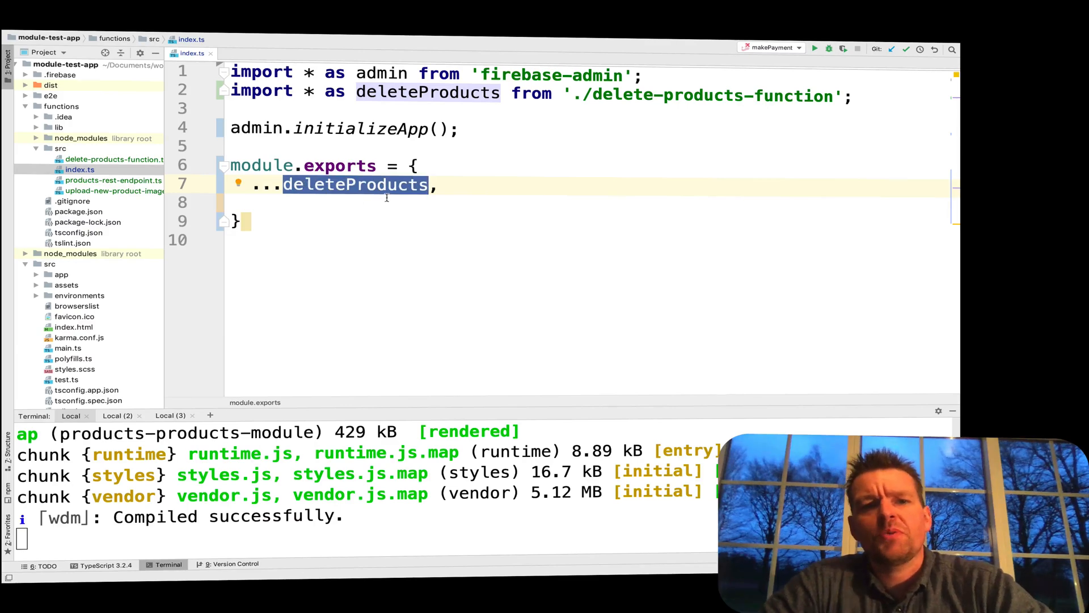
mouse_move(428, 93)
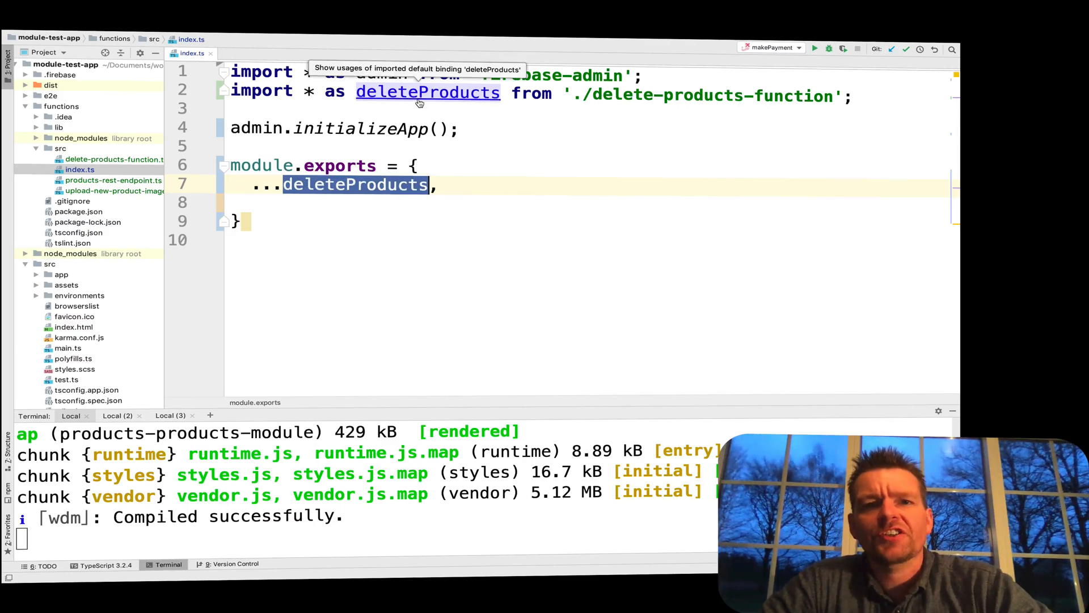
mouse_move(403, 209)
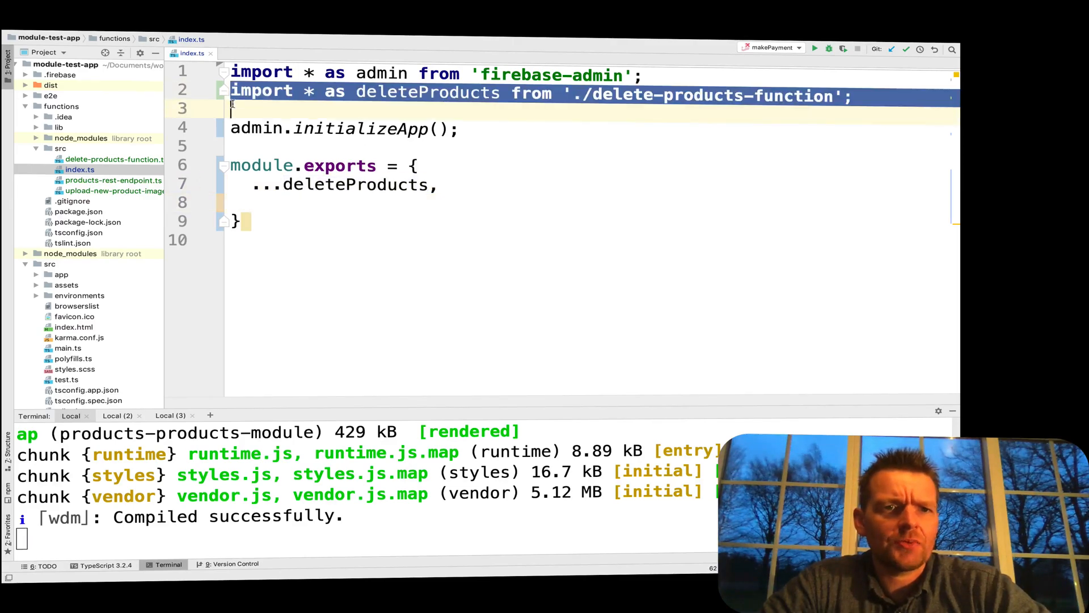
Import productRest from './products-rest-endpoint' and add ...productRest to module.exports
type("import * as deleteProducts from './delete-products-function';")
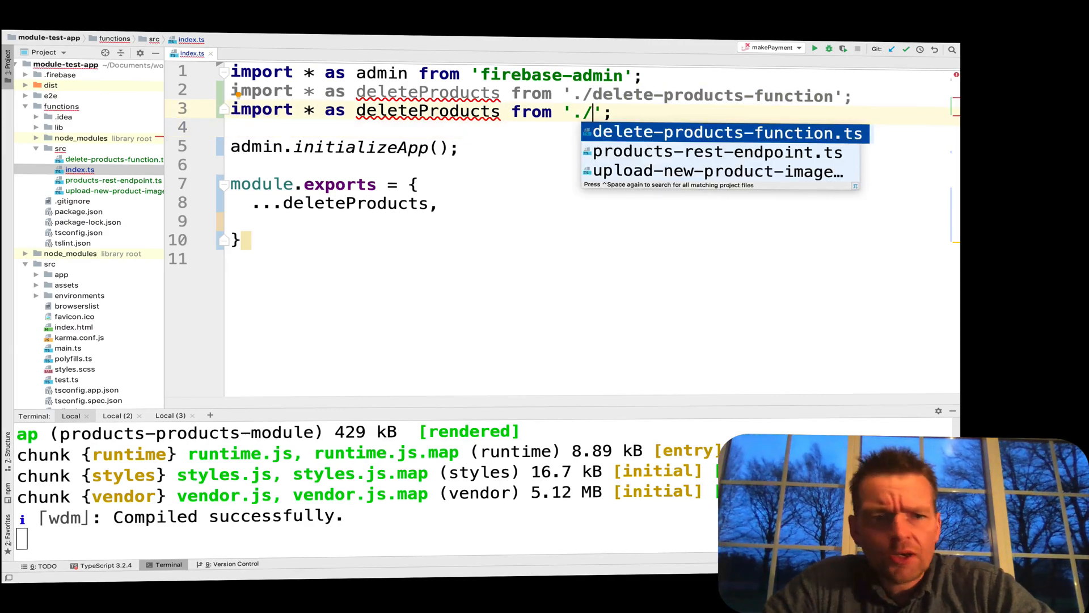
left_click(707, 152)
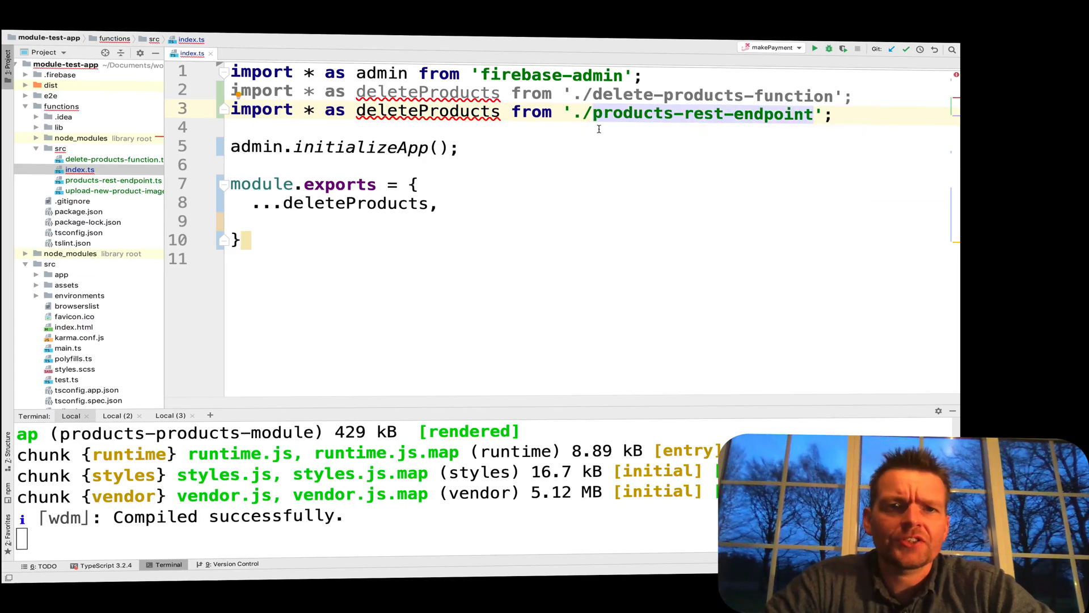
type("produ")
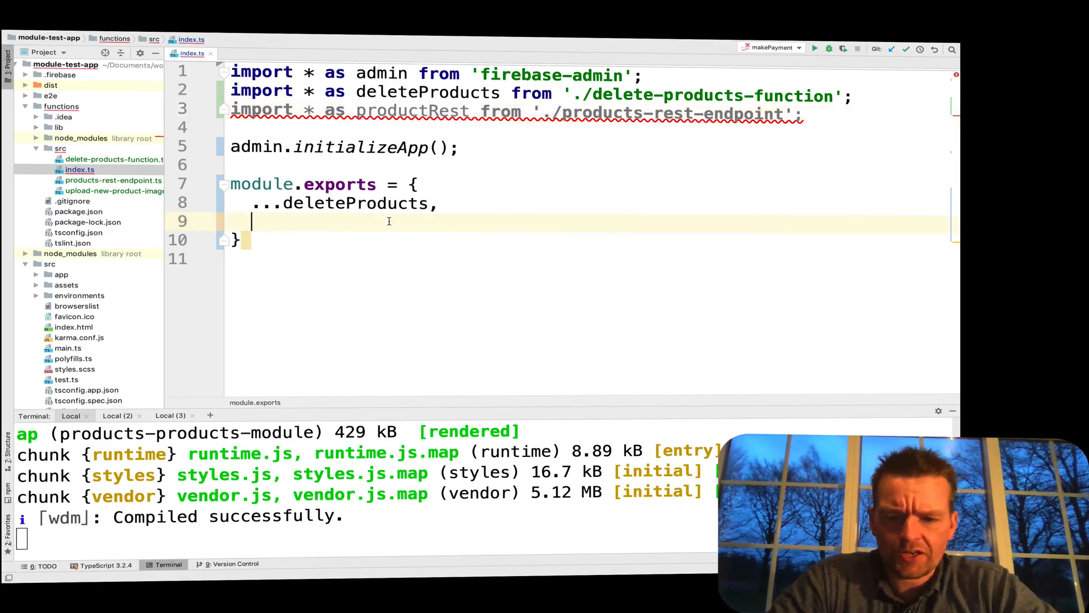
type("...productRest,")
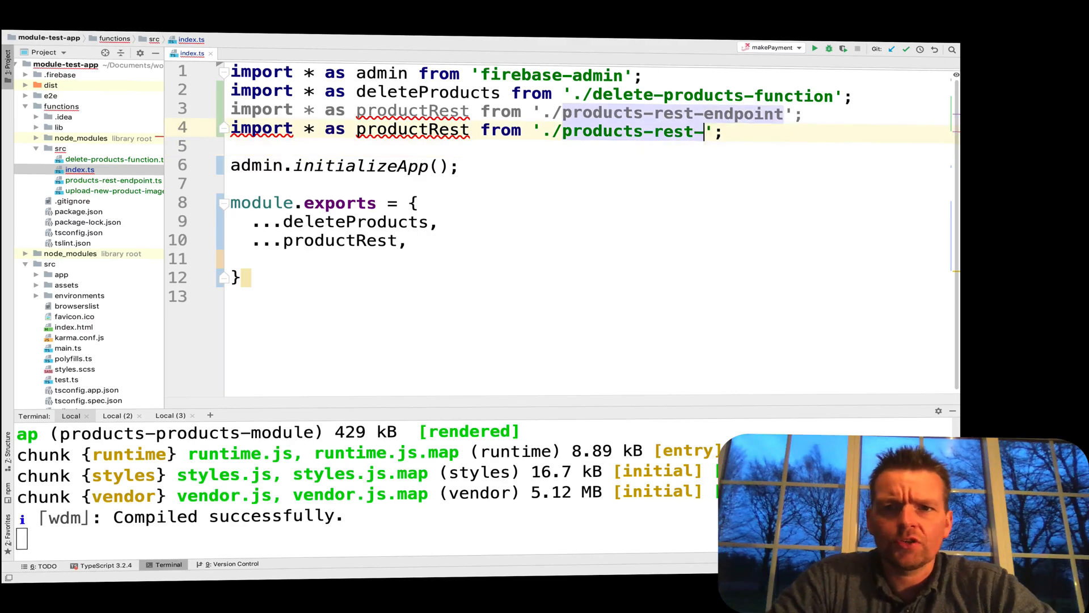
Import uploadNewProductImage from './upload-new-product-image-function' and add ...uploadNewProductImage to module.exports
key("backspace")
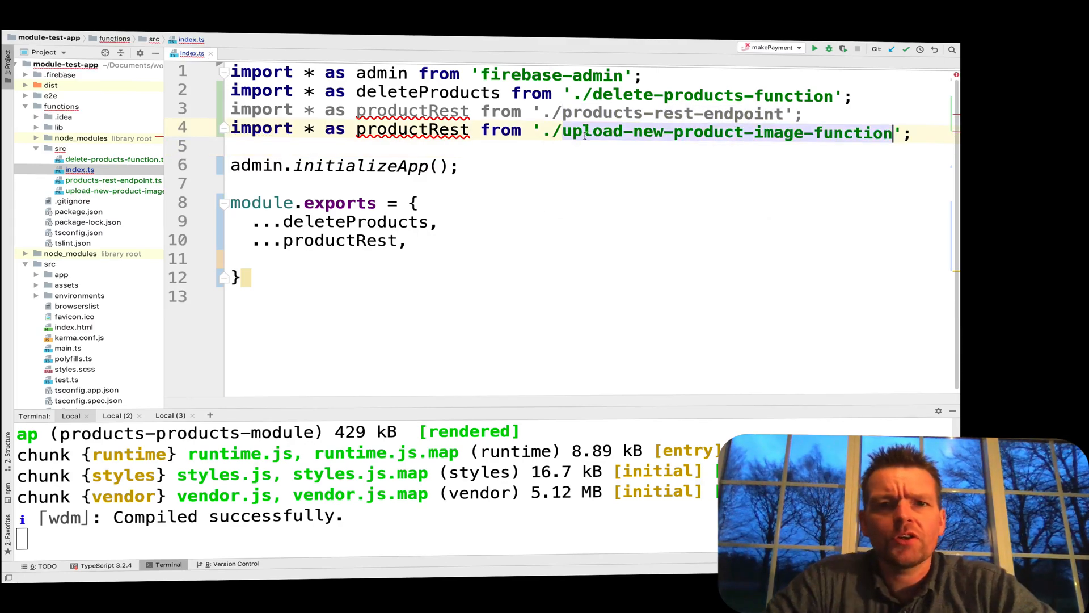
double_click(412, 129)
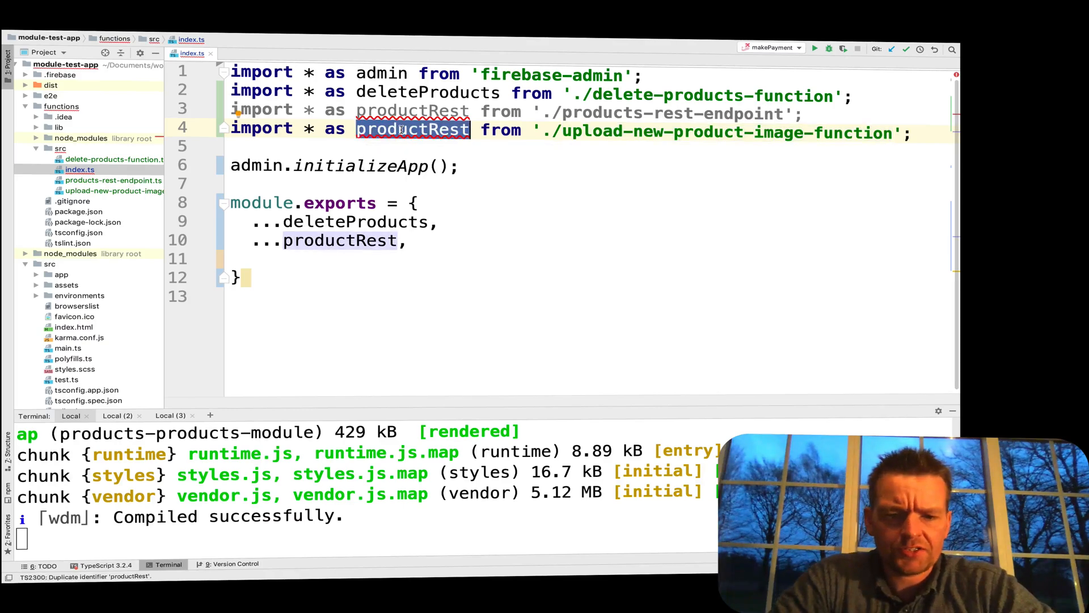
type("uploadNewP")
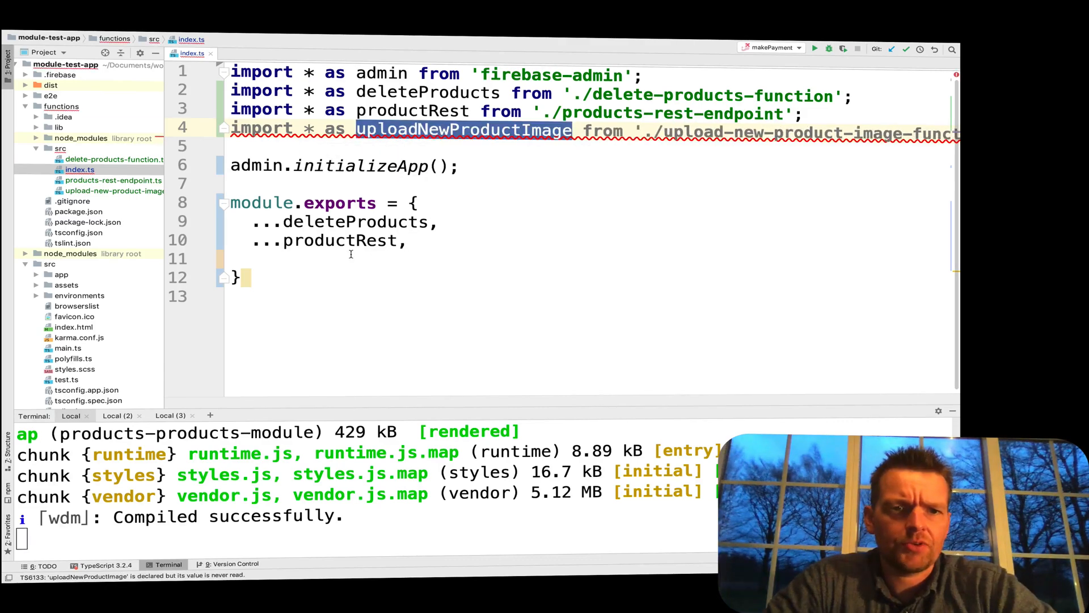
type("...uploadNewProductImage")
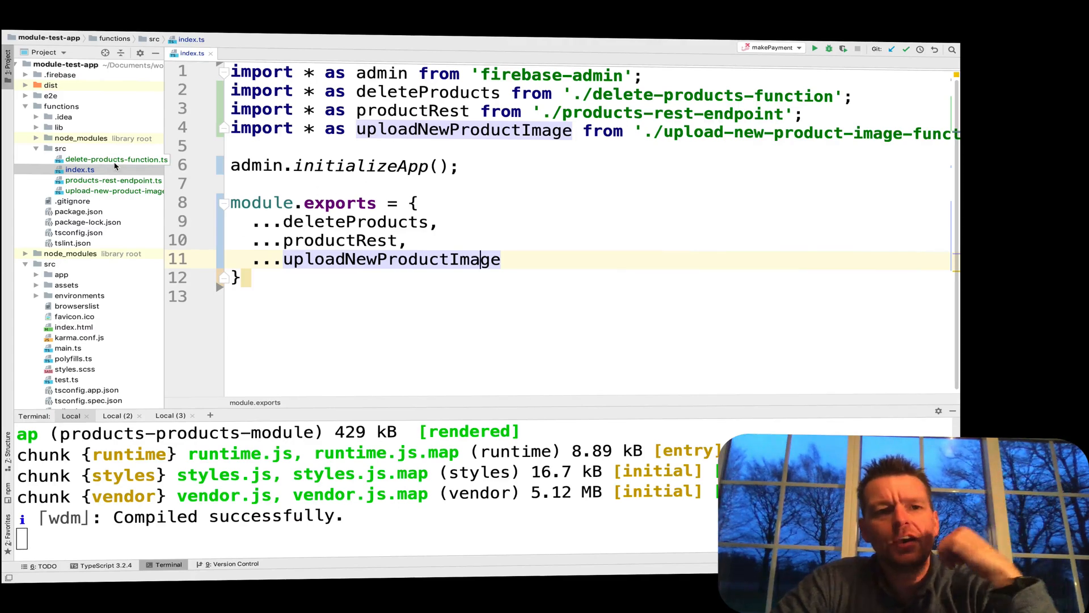
left_click(116, 159)
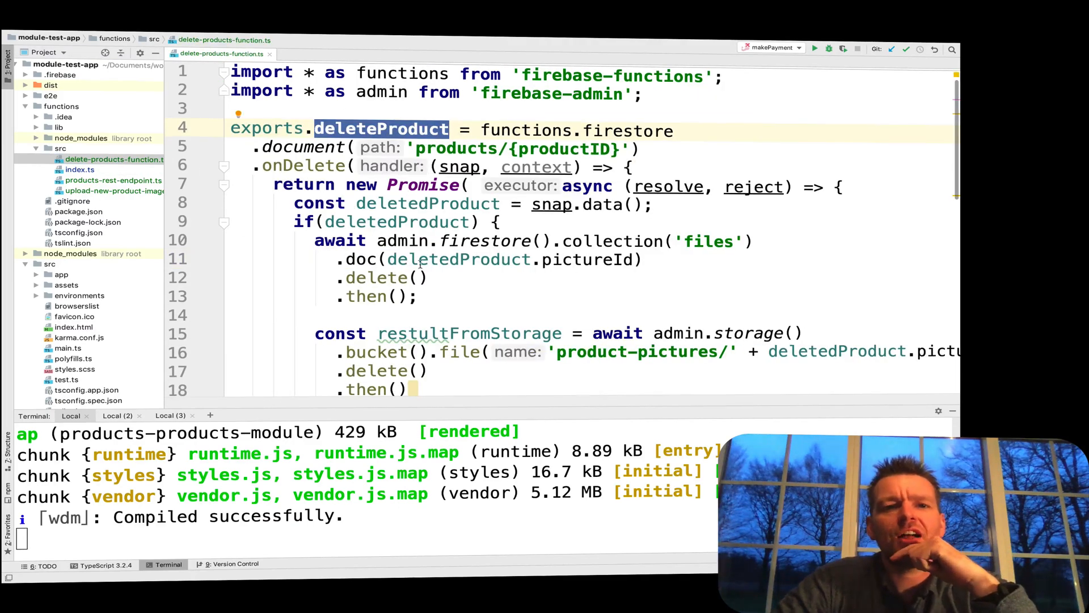
scroll("down", 3)
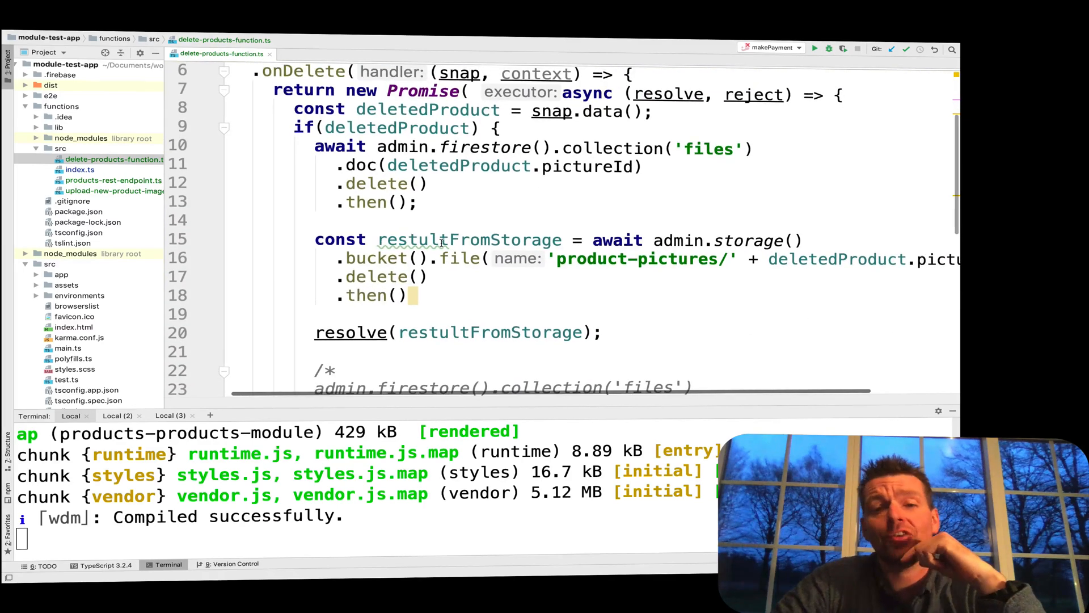
scroll("down", 3)
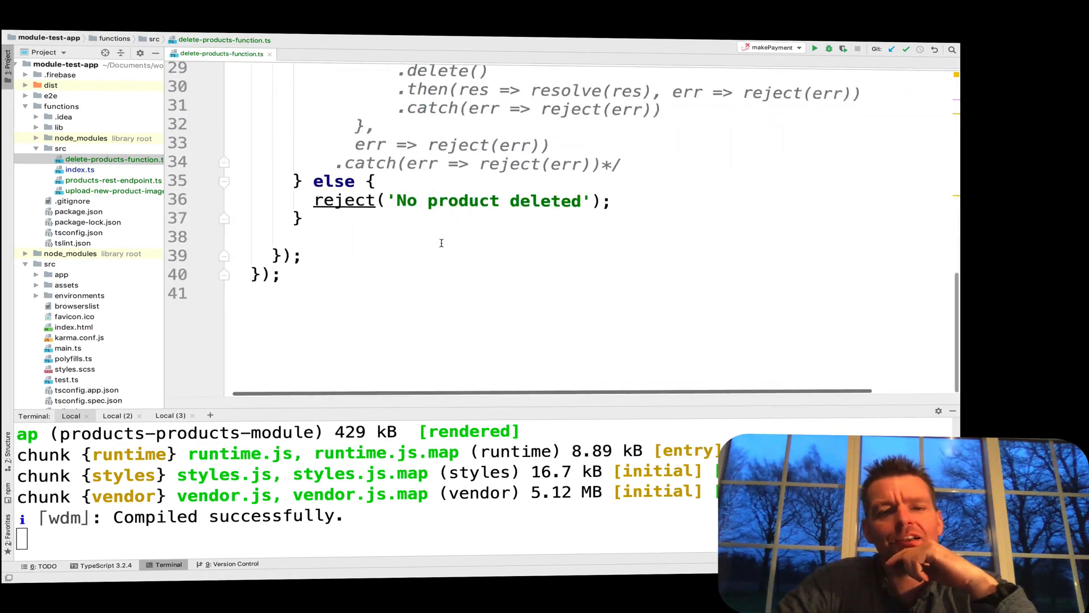
scroll("up", 3)
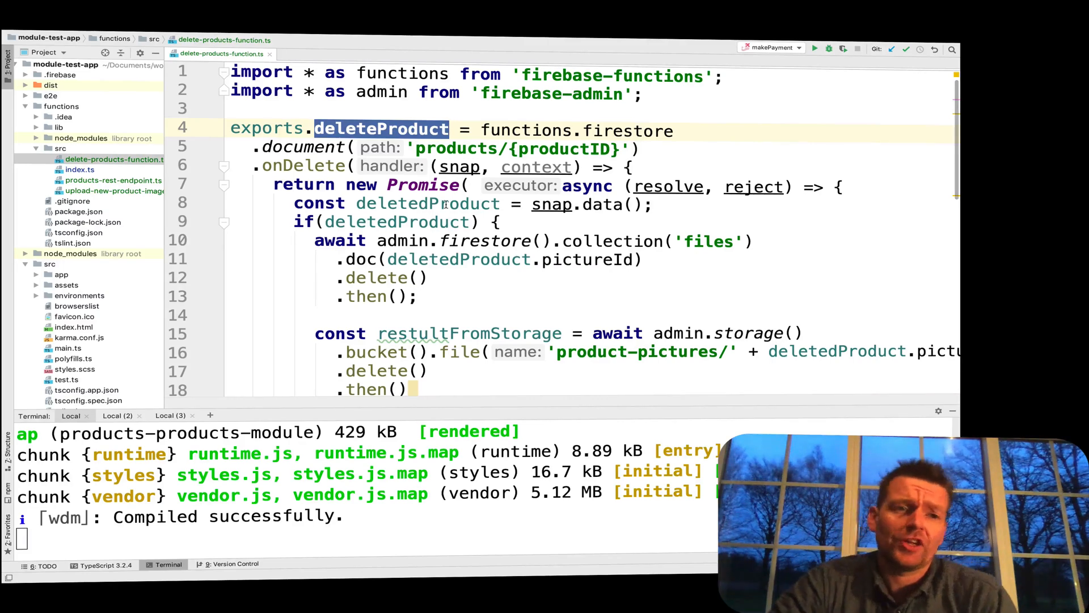
left_click(79, 170)
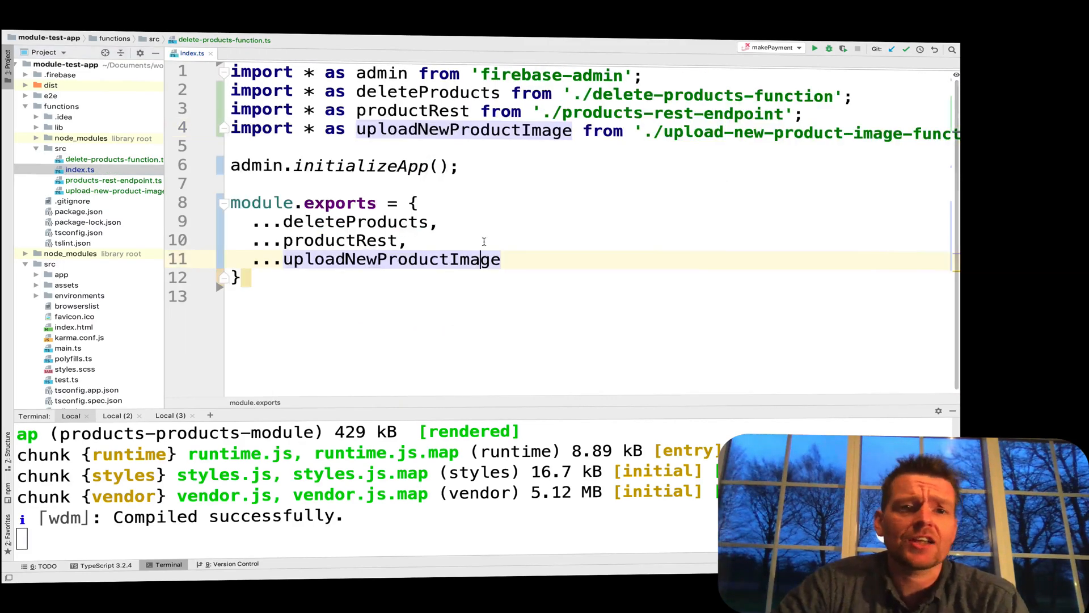